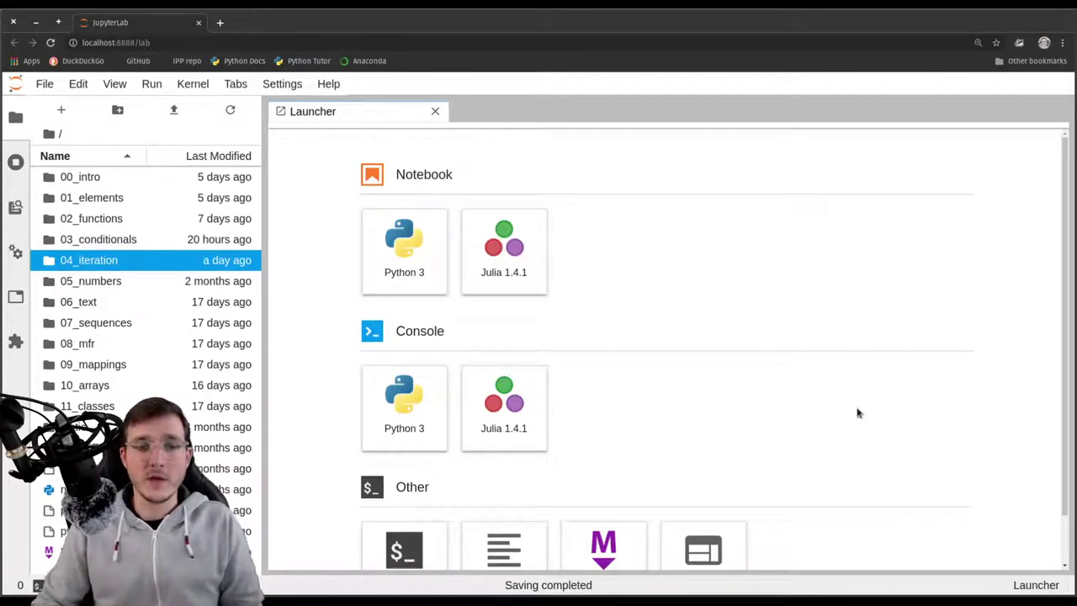
Create a new Python 3 notebook named collatz.ipynb
{"action": "left_click", "coordinate": [404, 238]}
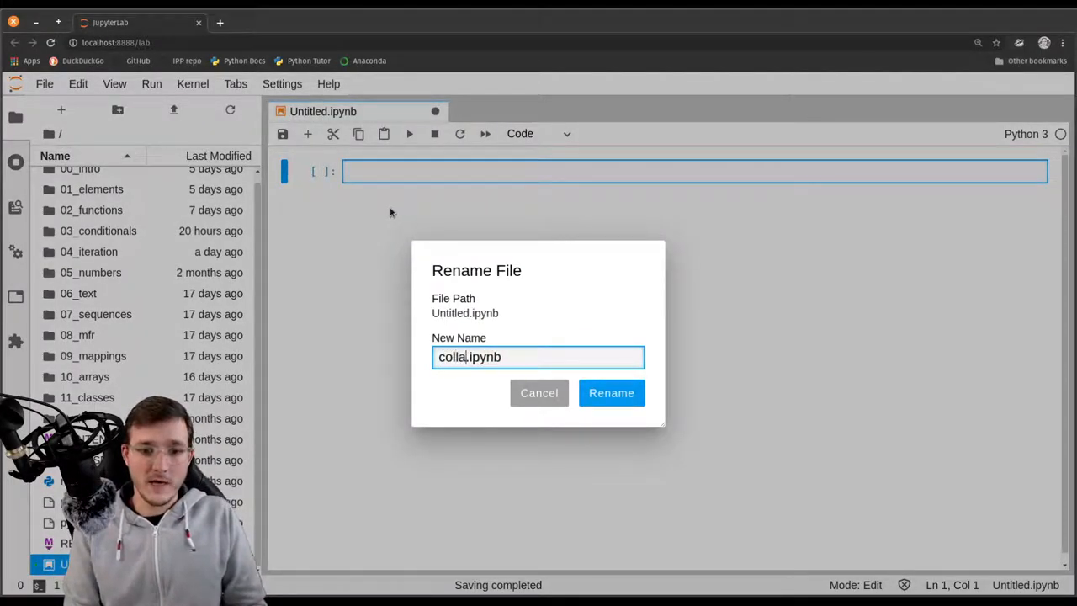
{"action": "left_click", "coordinate": [610, 394]}
{"action": "type", "text": "Collatz' Conjecture"}
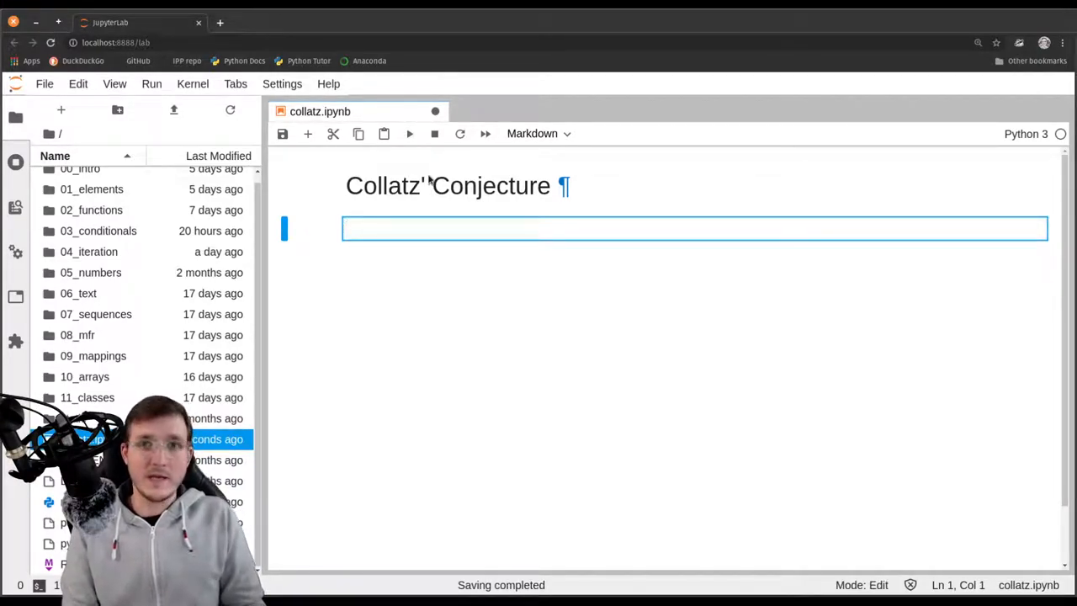
Write 'Given a positive integer n:' and the even rule: next n is half of the previous
{"action": "type", "text": "G"}
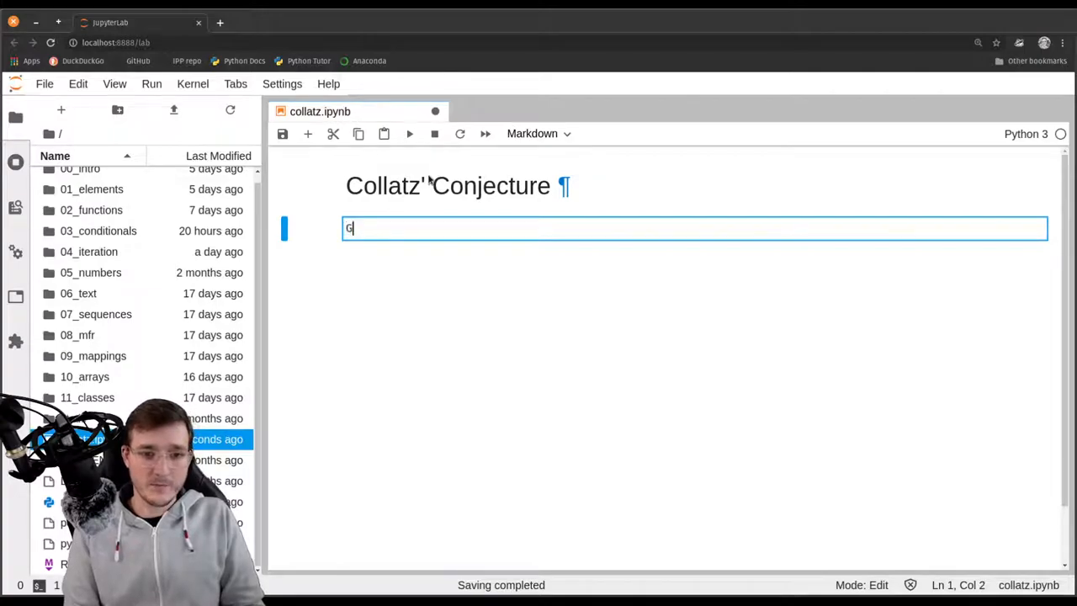
{"action": "type", "text": "iven"}
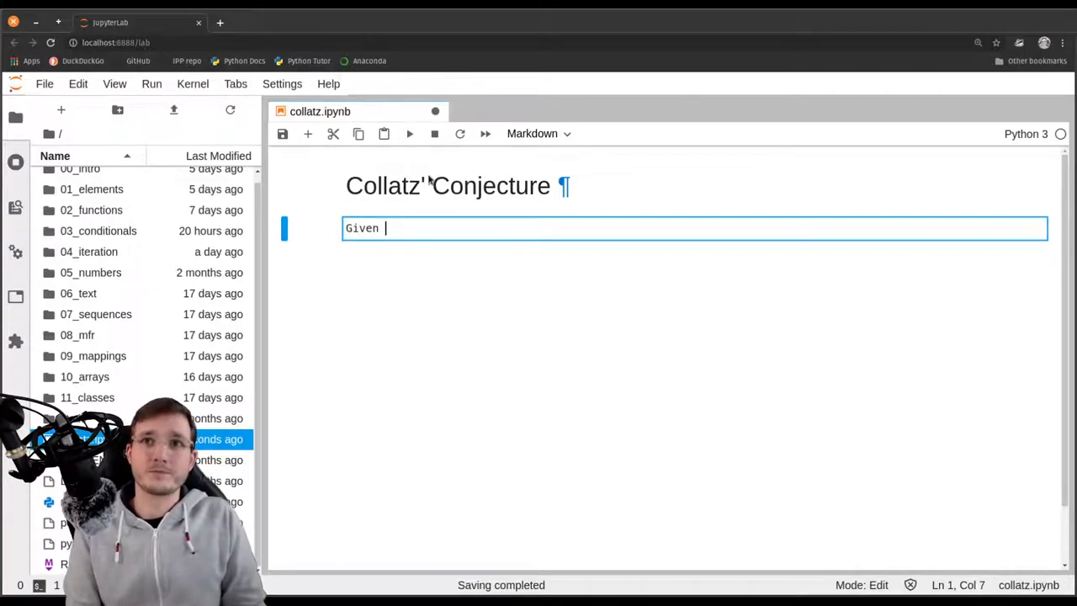
{"action": "type", "text": "a posi"}
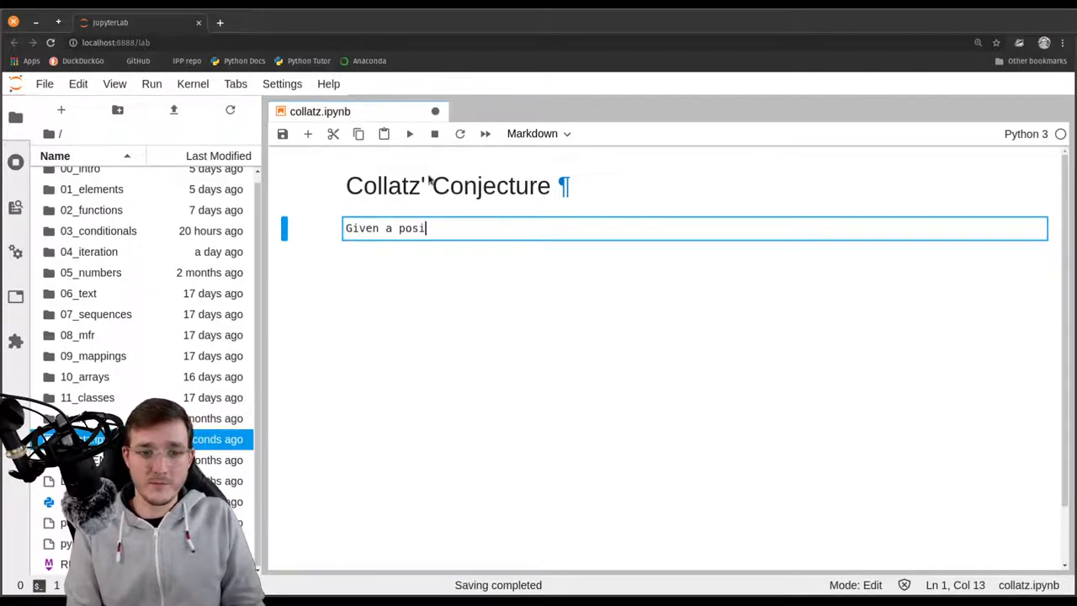
{"action": "type", "text": "tive integ"}
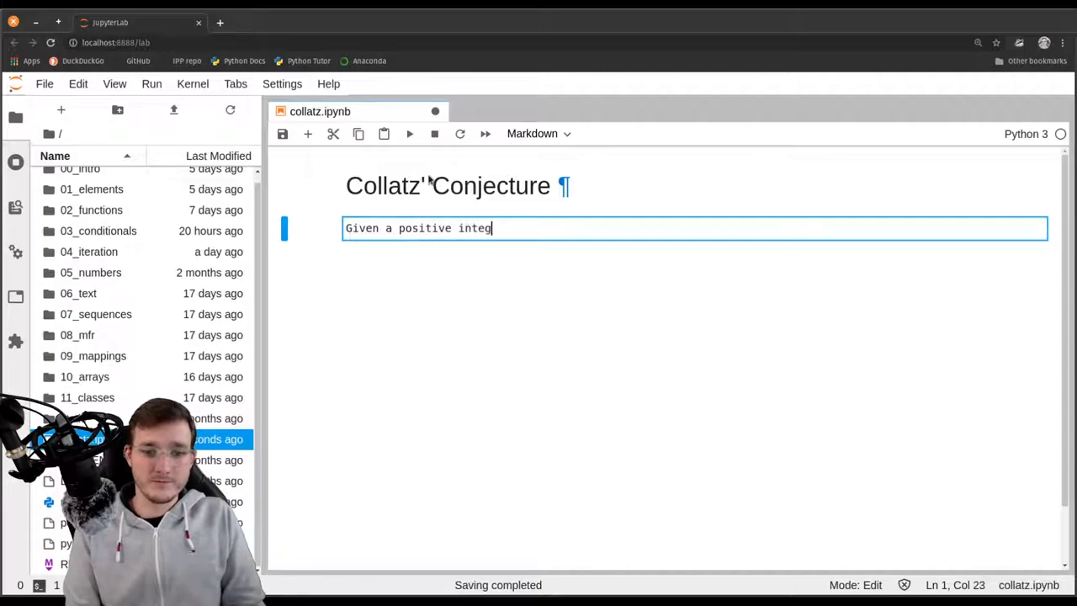
{"action": "type", "text": "er"}
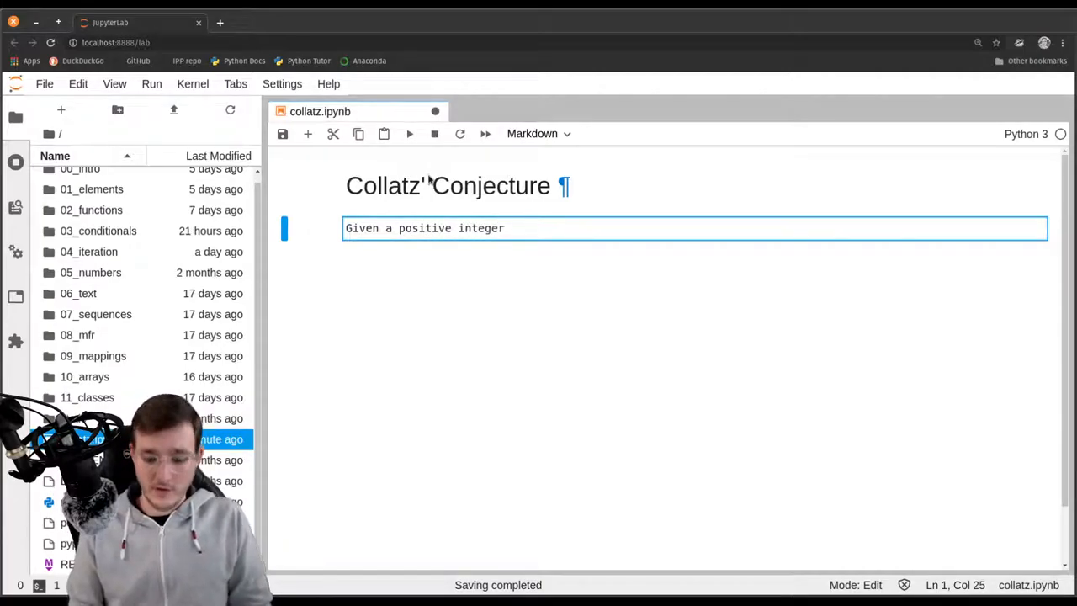
{"action": "type", "text": ":"}
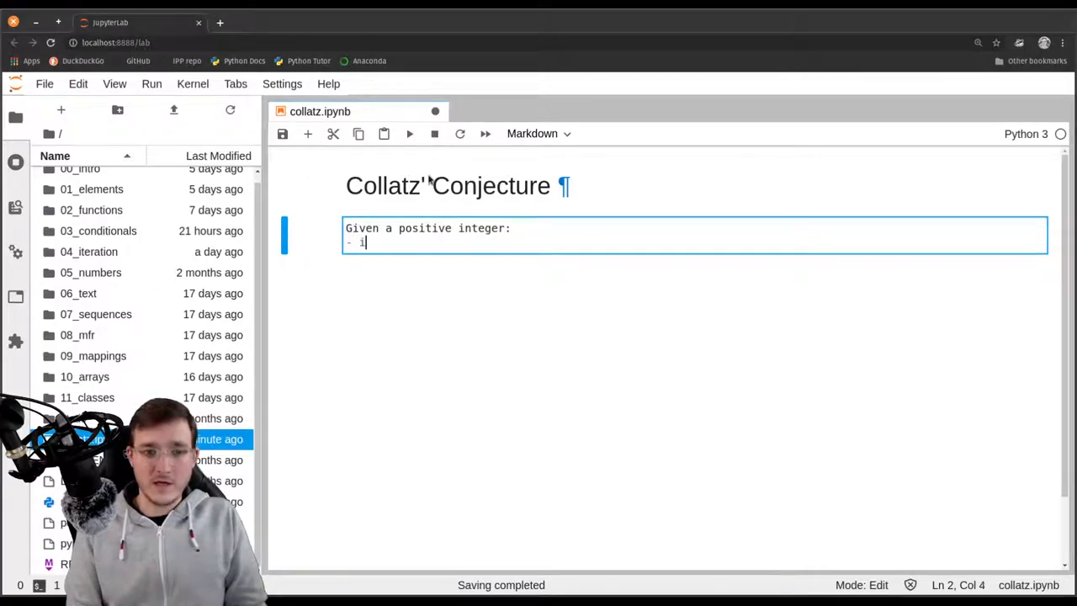
{"action": "type", "text": "f n is even"}
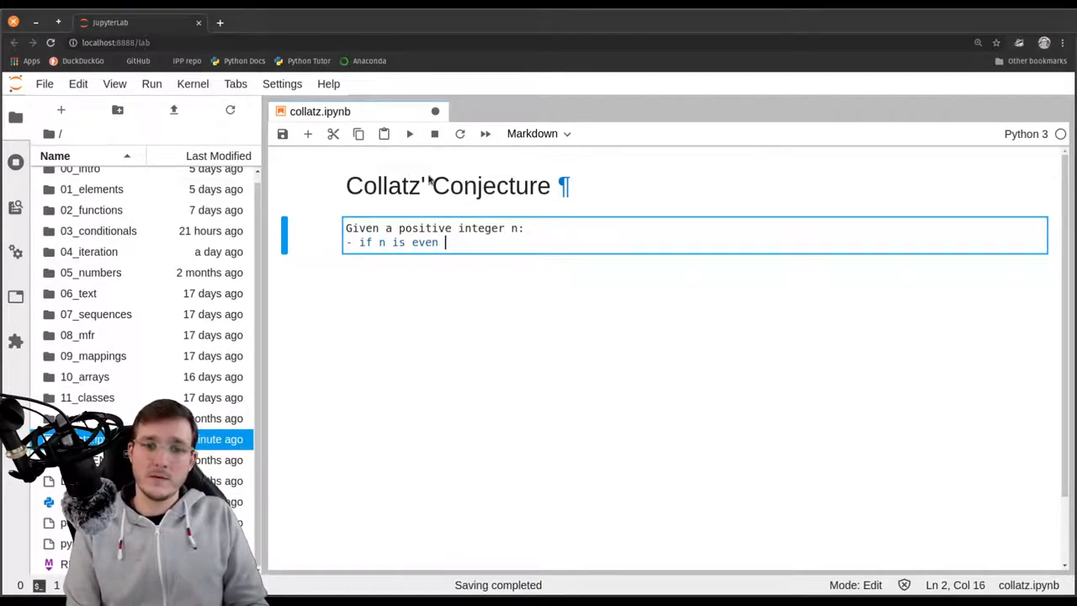
{"action": "type", "text": ", then the next n is hal"}
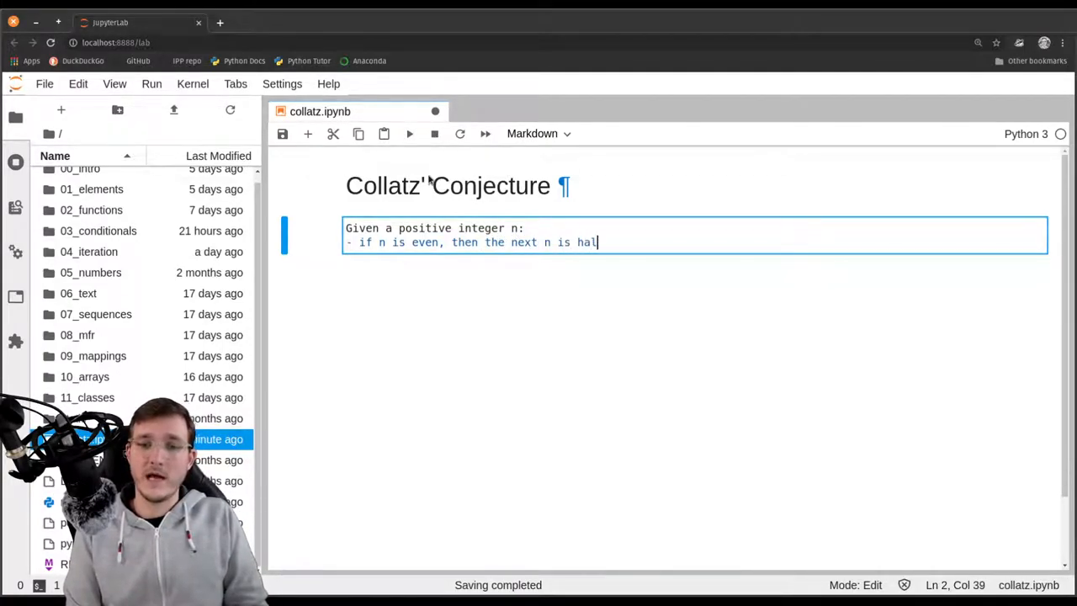
{"action": "type", "text": "f the previous n"}
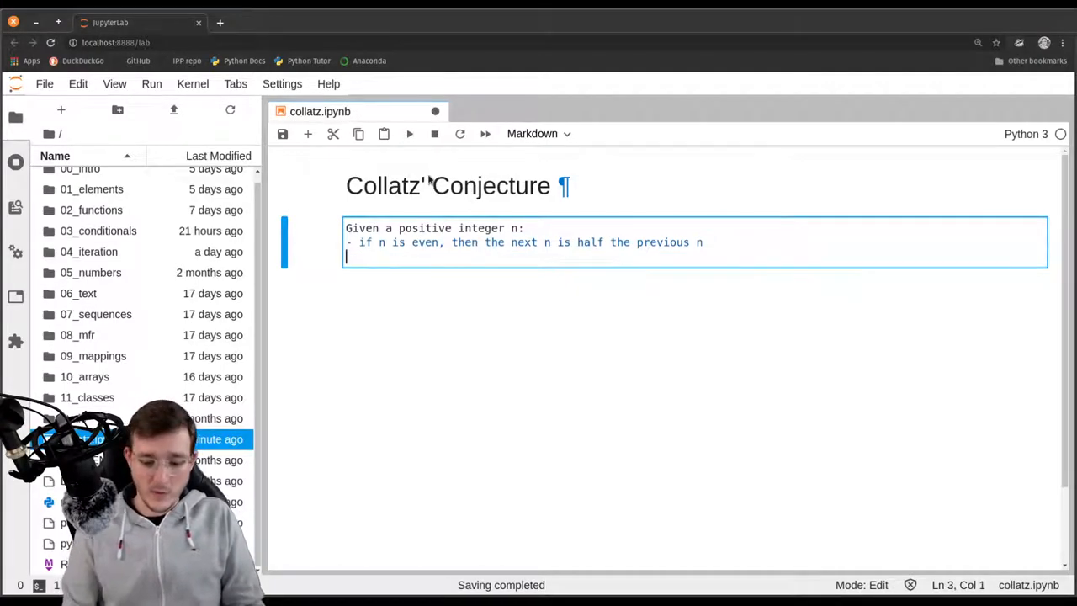
Add the odd rule (next n is 3 times the old n plus 1) and that it ends when n reaches 1
{"action": "type", "text": "- if n is odd,"}
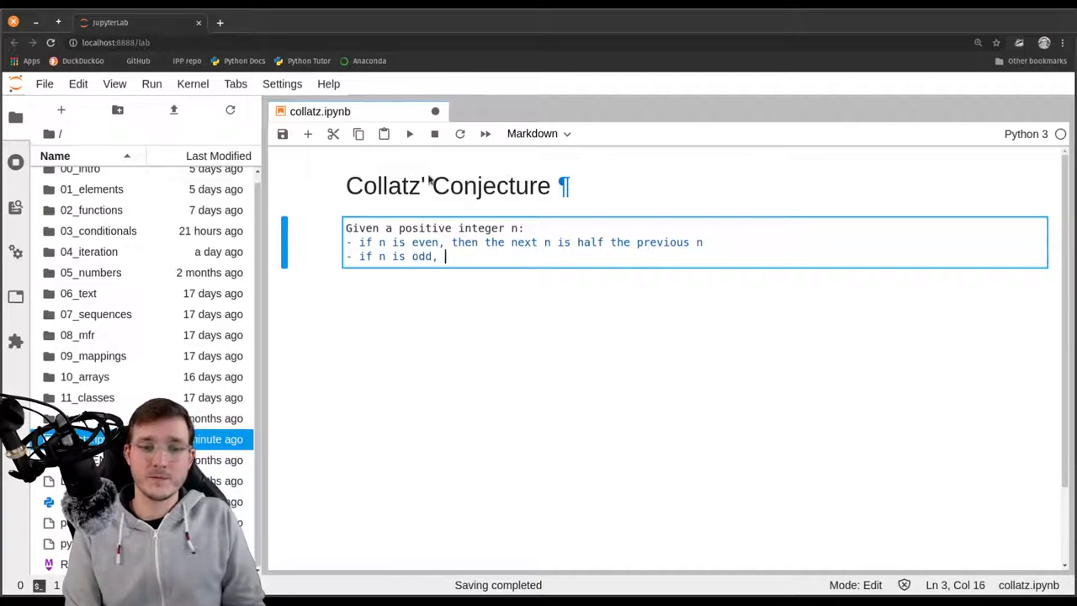
{"action": "type", "text": "then the"}
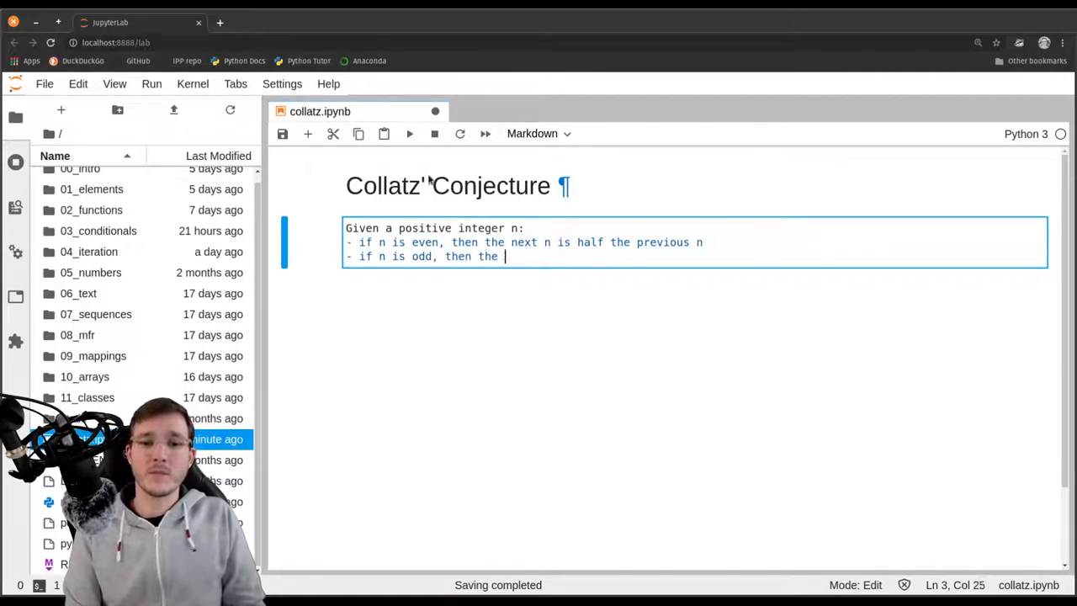
{"action": "type", "text": "next n is"}
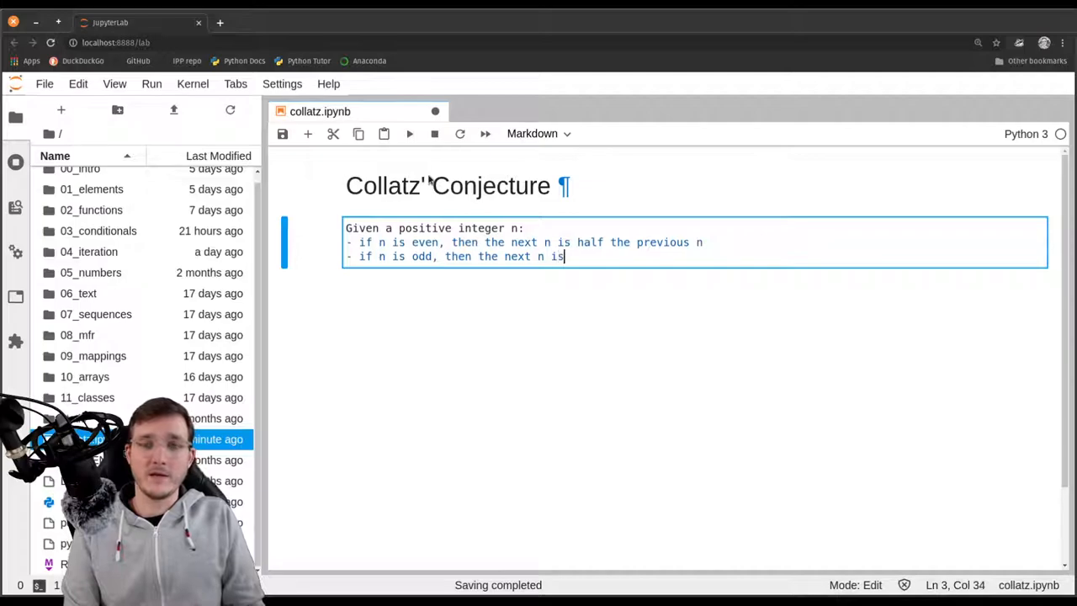
{"action": "type", "text": "3 times"}
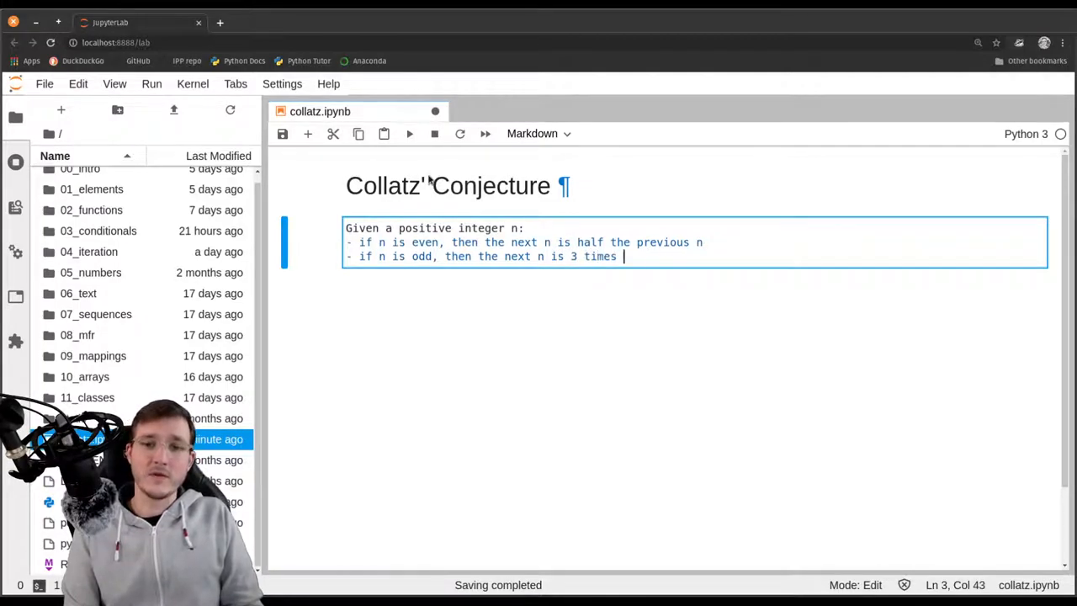
{"action": "type", "text": "the old n"}
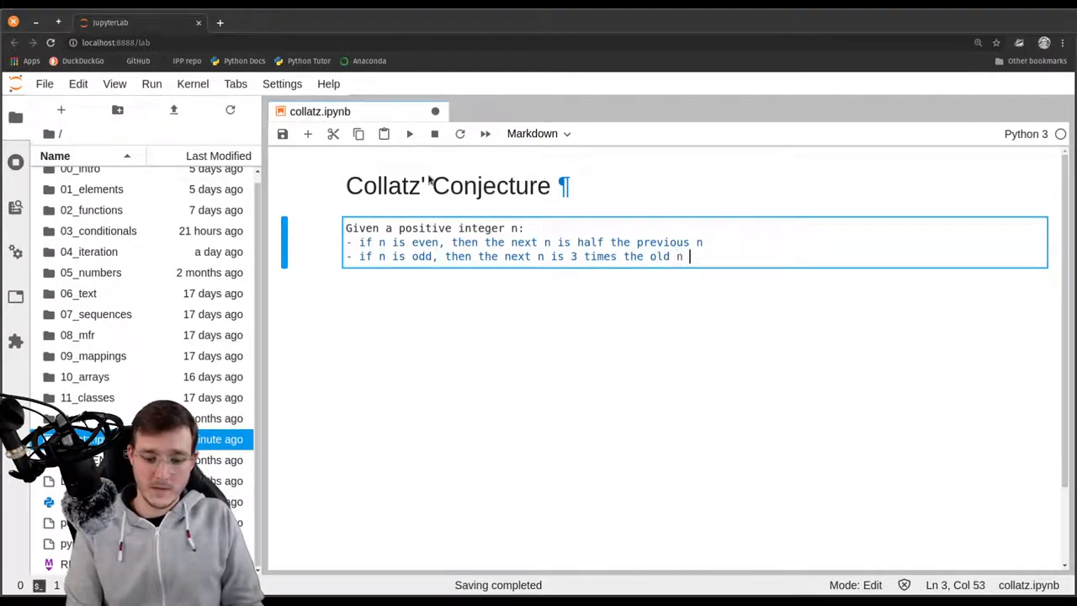
{"action": "type", "text": "plus 1"}
{"action": "type", "text": "- gam"}
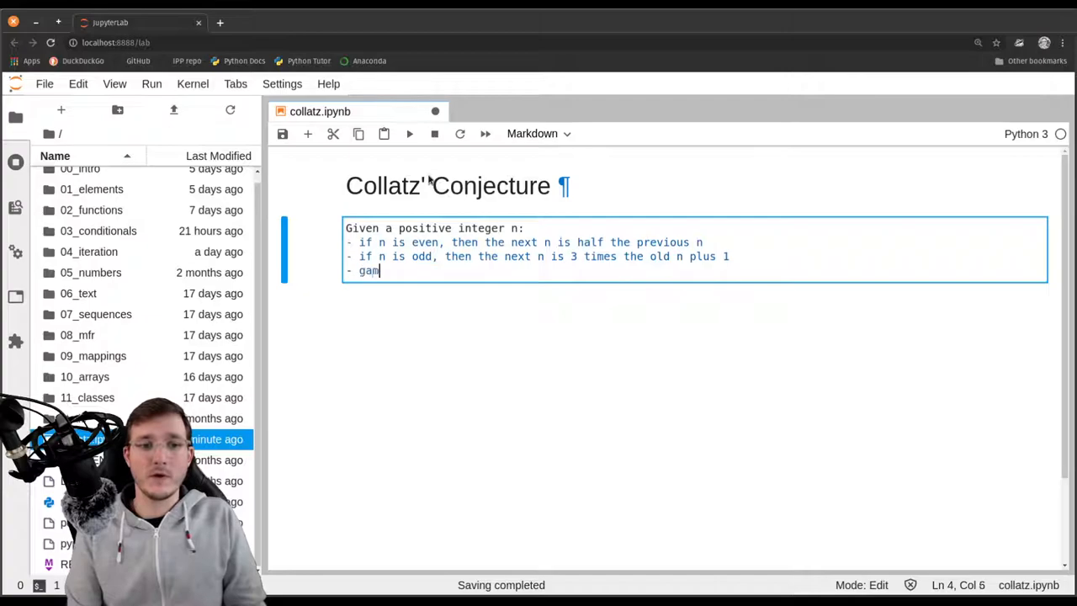
{"action": "type", "text": "e ends if"}
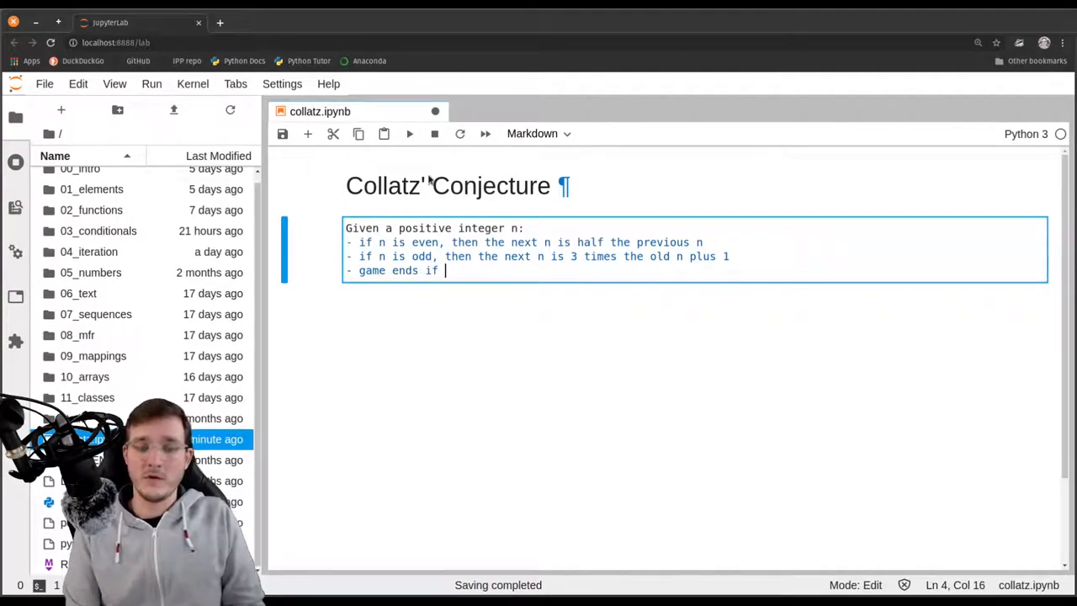
{"action": "type", "text": "n reaches 1"}
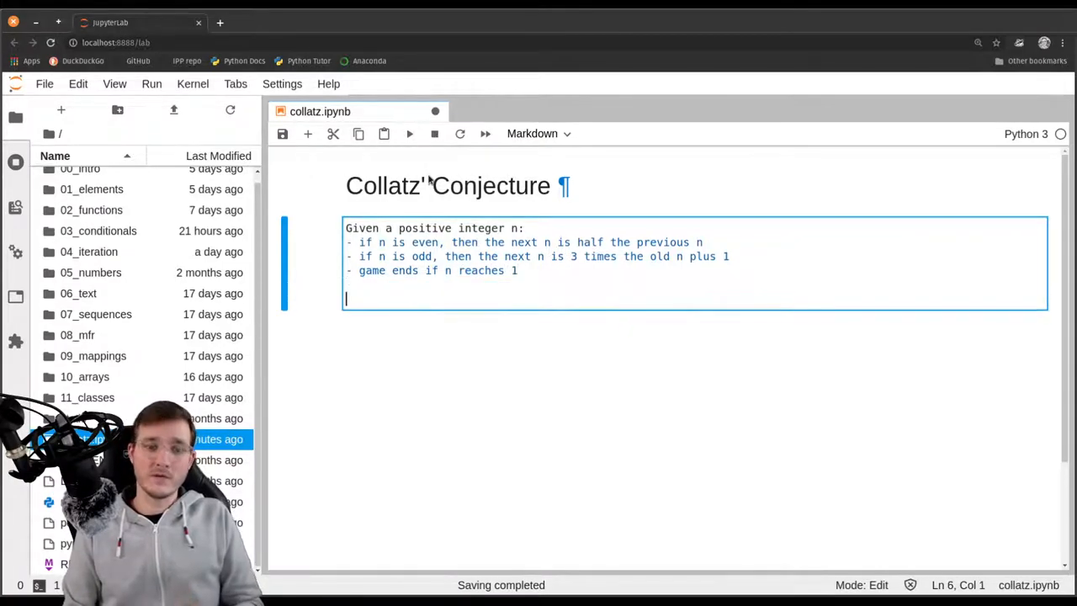
Finish with the question 'Does n always reach 1'
{"action": "type", "text": "Does n always re"}
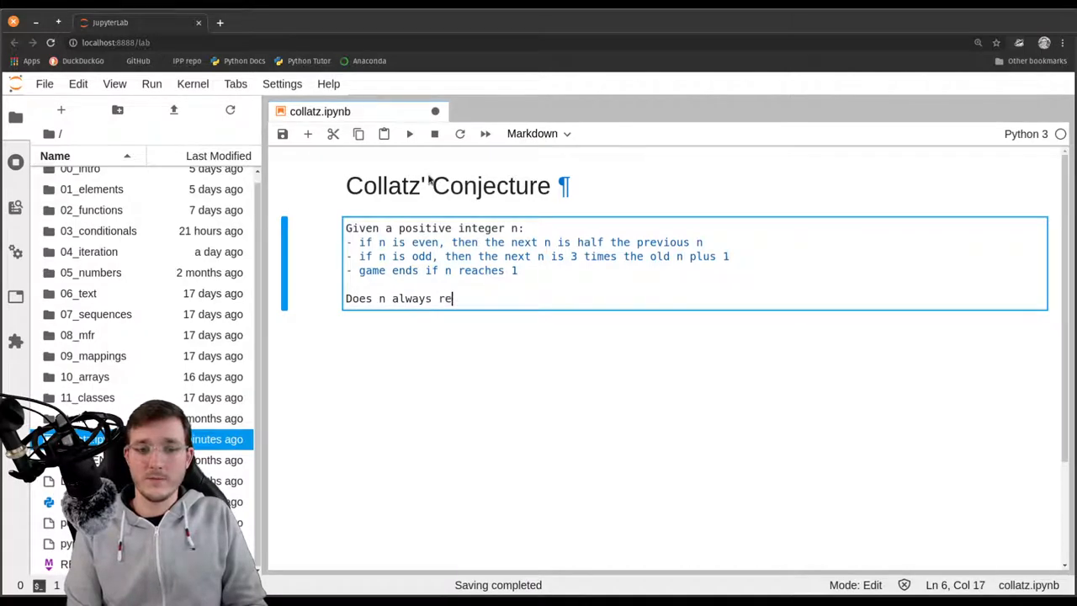
{"action": "type", "text": "ach 1"}
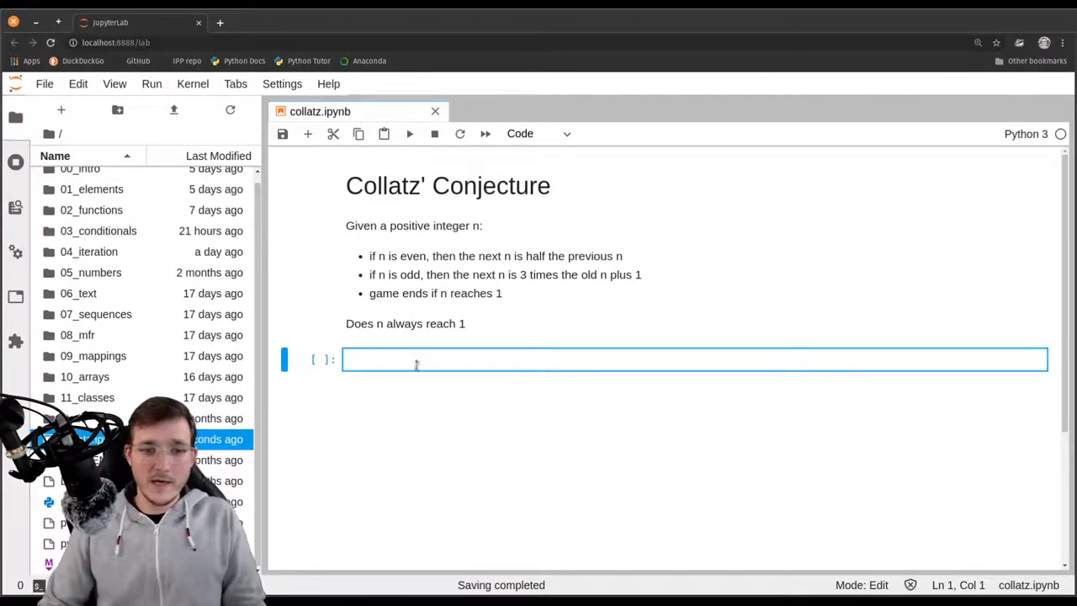
{"action": "mouse_move", "coordinate": [450, 409]}
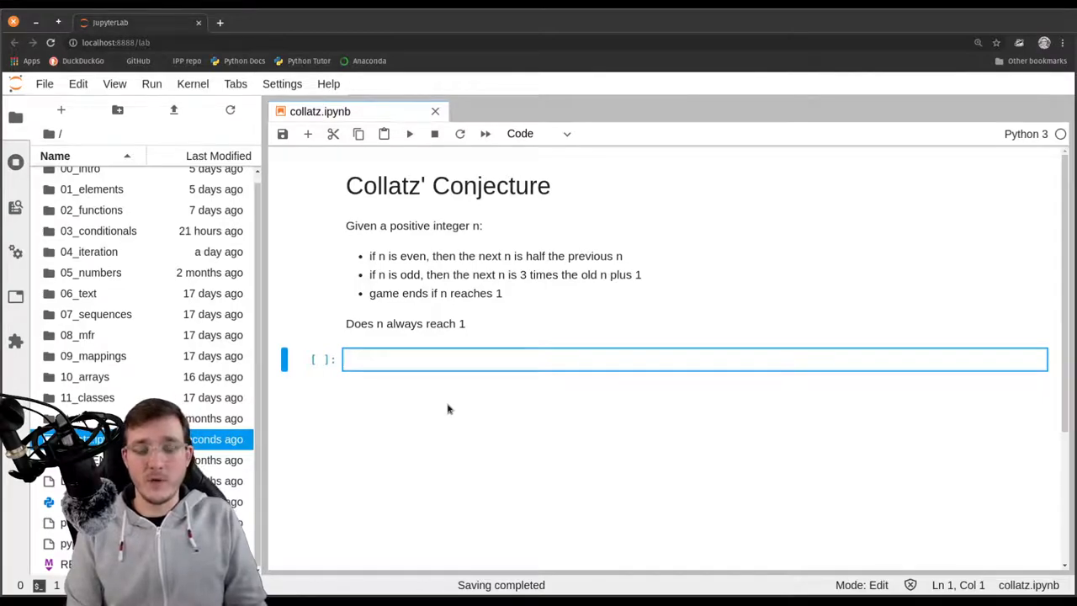
Write n = 10 and a while loop that runs until n != 1 fails
{"action": "type", "text": "n ="}
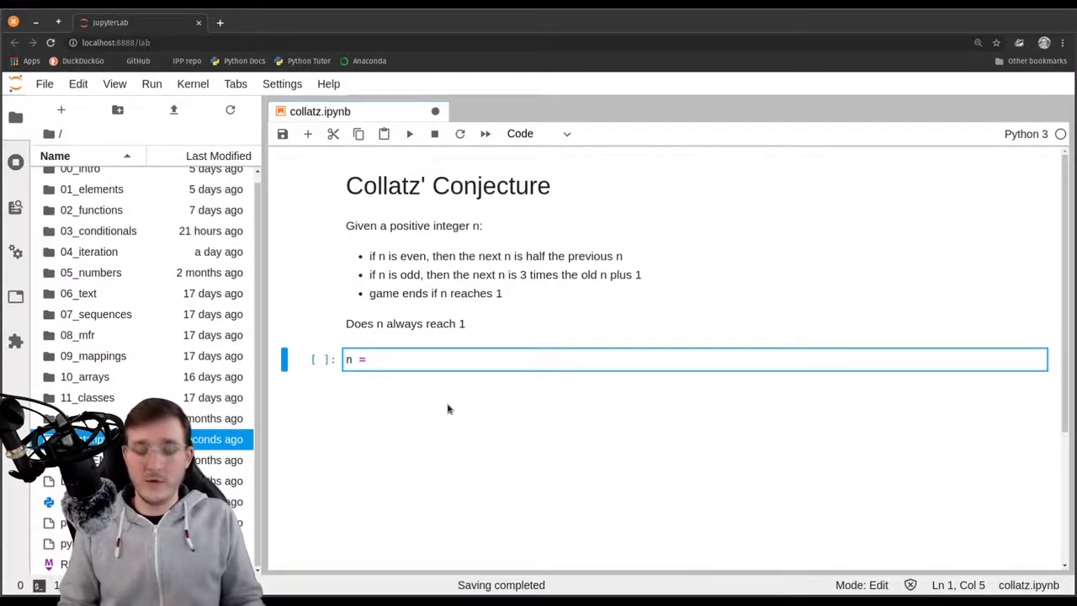
{"action": "type", "text": "10"}
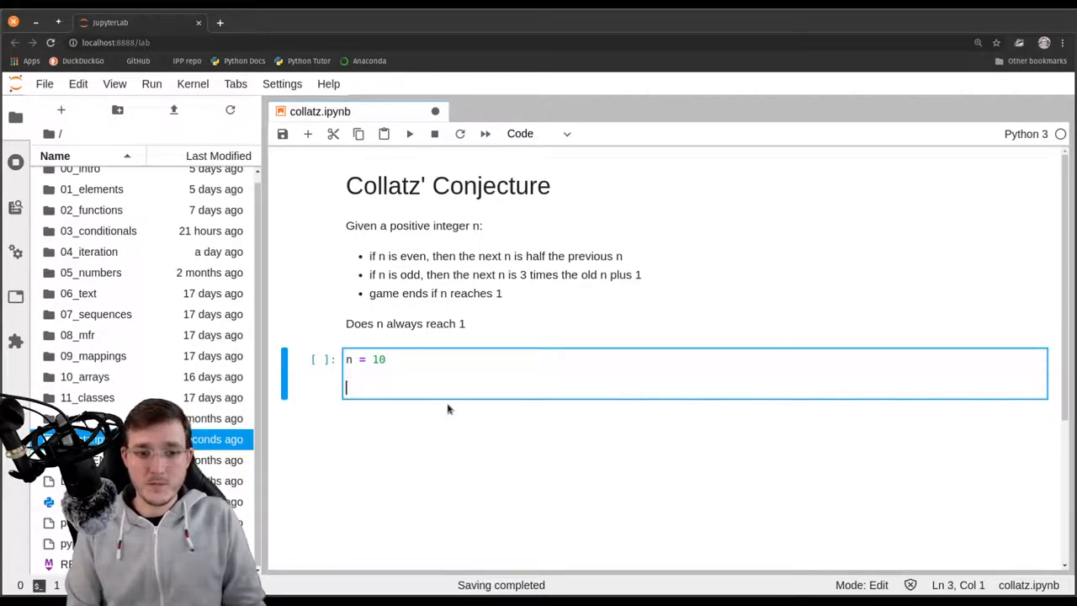
{"action": "type", "text": "while"}
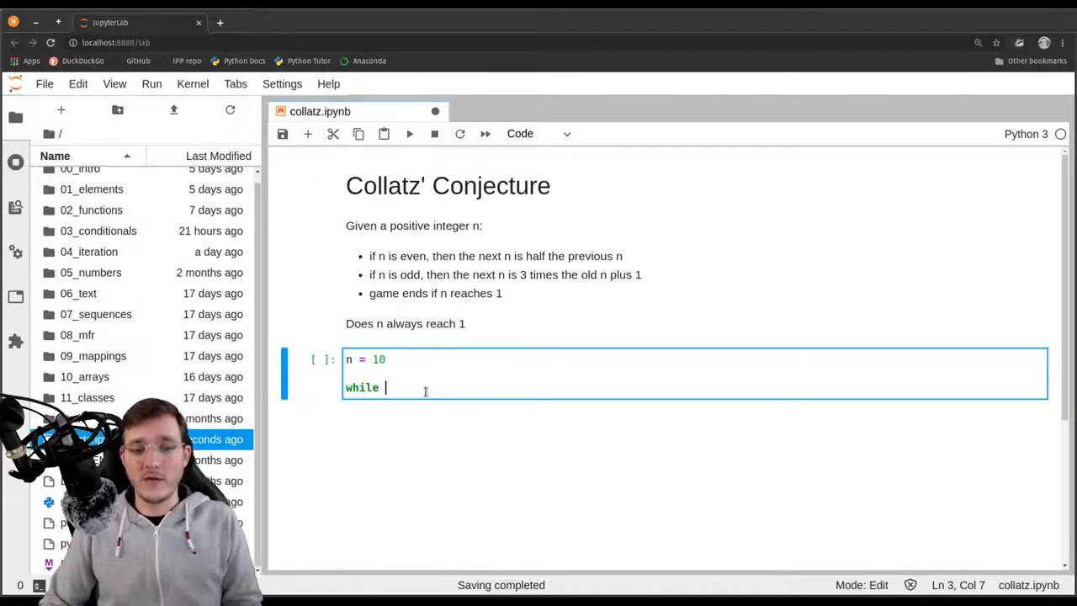
{"action": "type", "text": "n"}
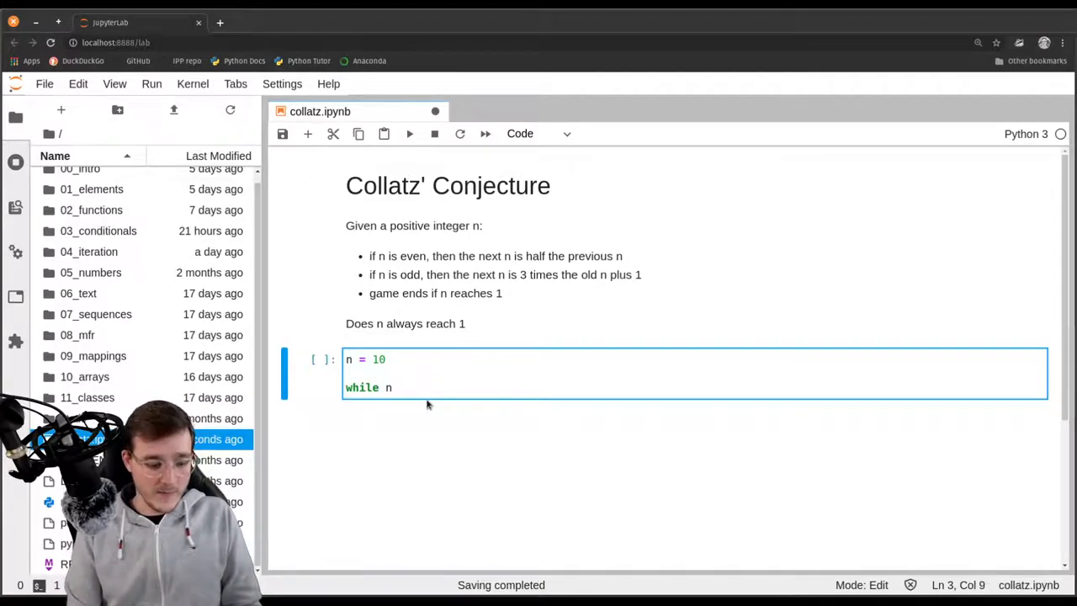
{"action": "type", "text": "!= 1:"}
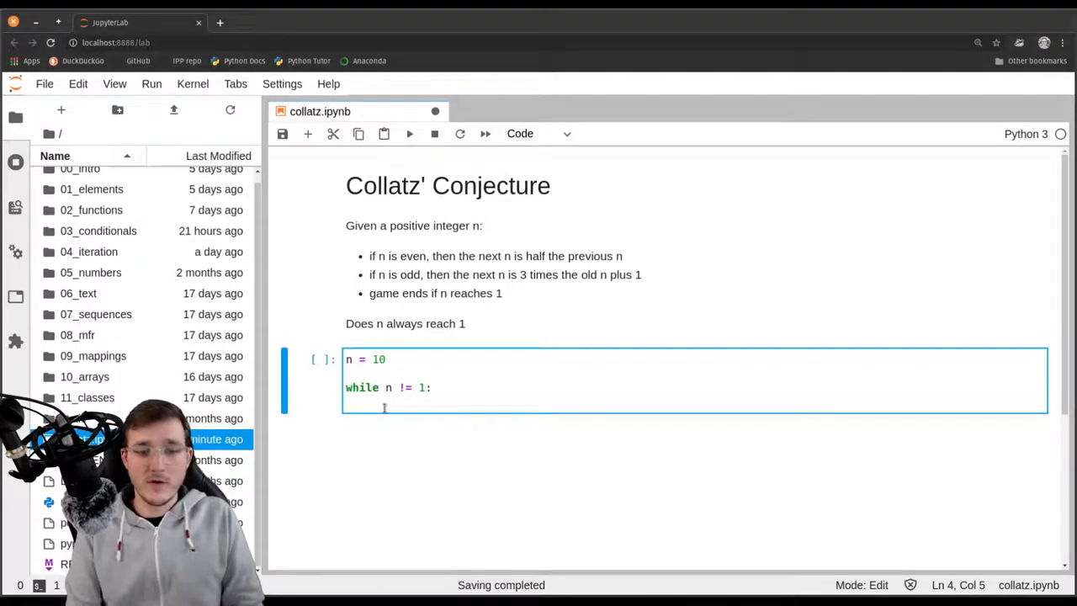
Add the even case if n % 2 == 0 that halves n, rewritten as n //= 2
{"action": "type", "text": "if n"}
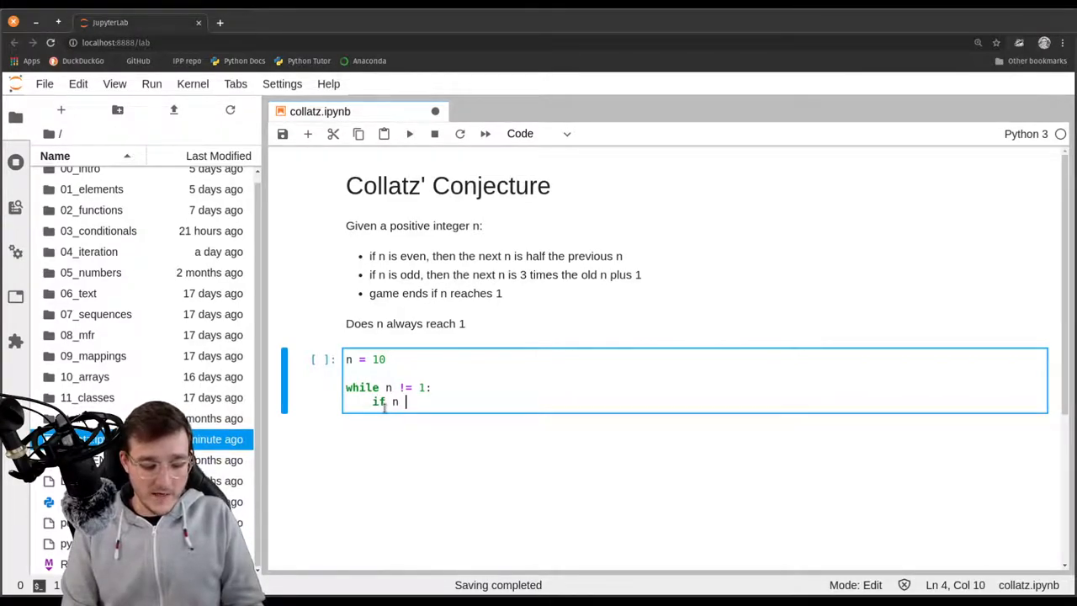
{"action": "type", "text": "% 2"}
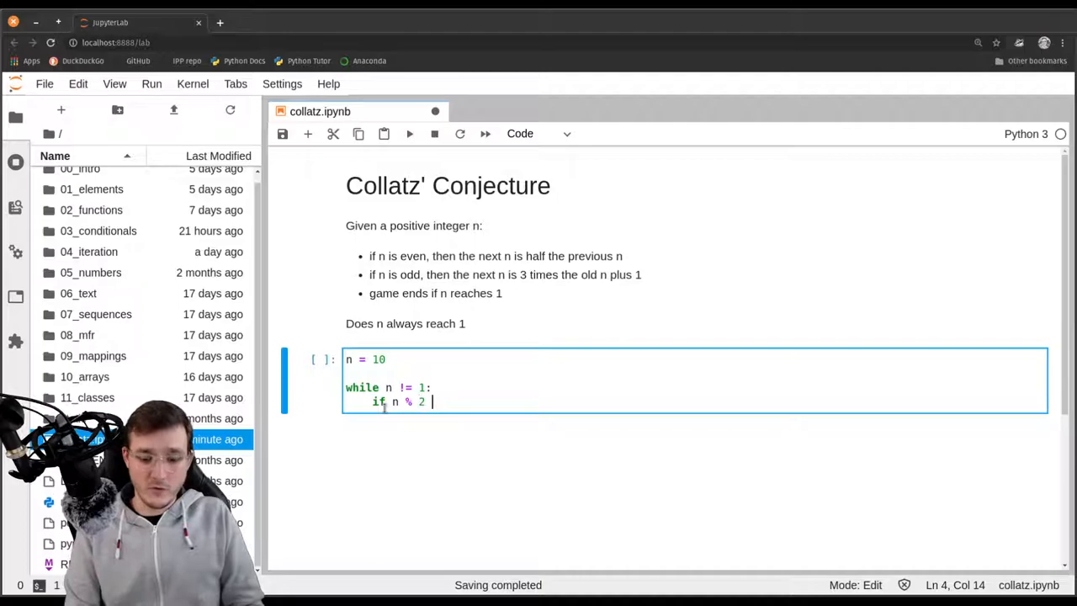
{"action": "type", "text": "== 0"}
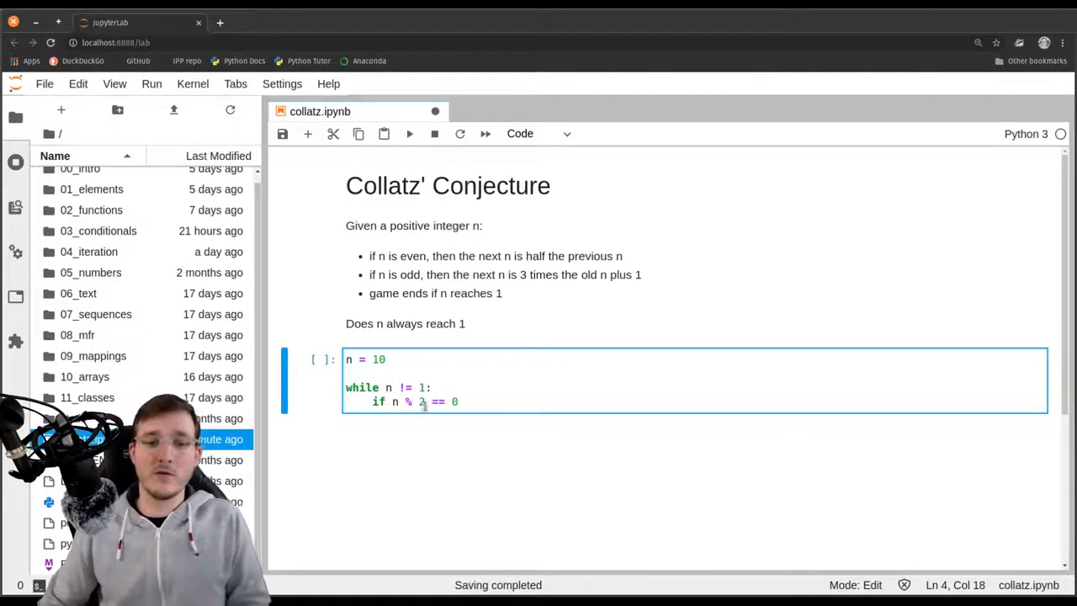
{"action": "scroll", "scroll_direction": "down", "scroll_amount": 3}
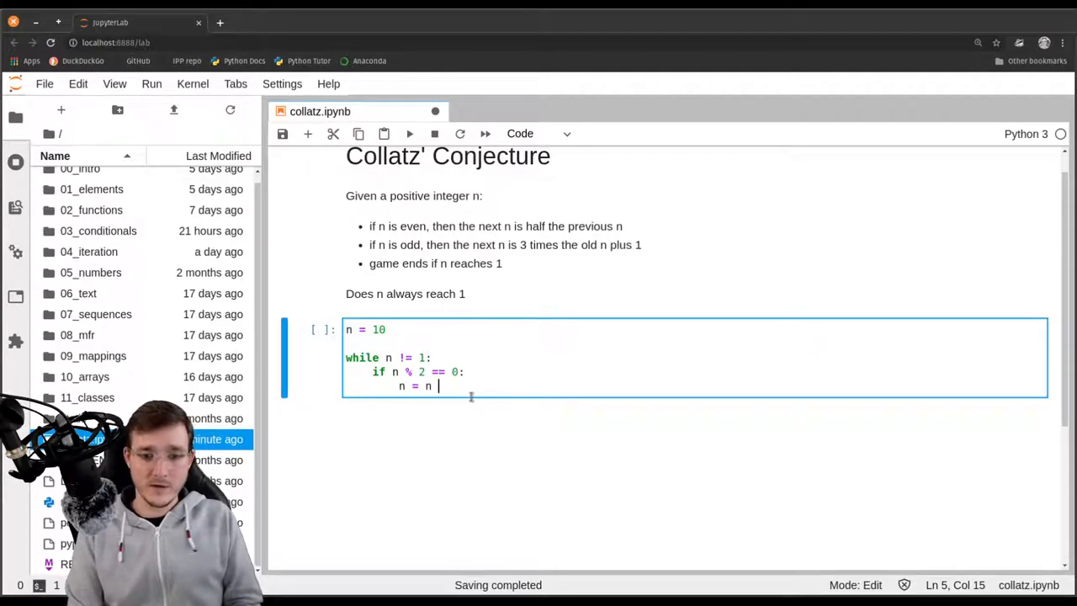
{"action": "type", "text": "/ 2"}
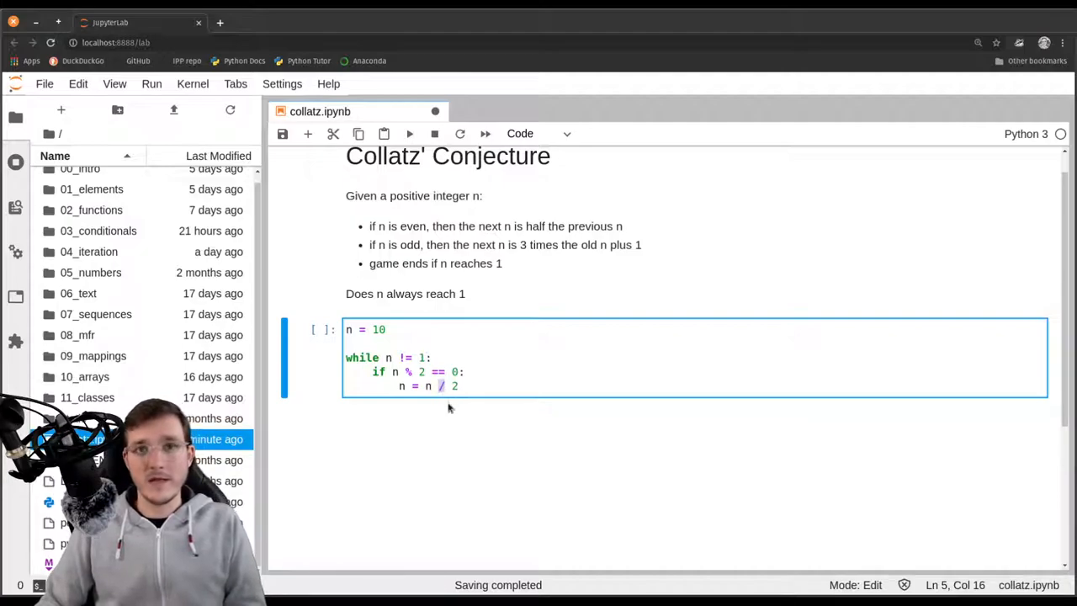
{"action": "mouse_move", "coordinate": [441, 434]}
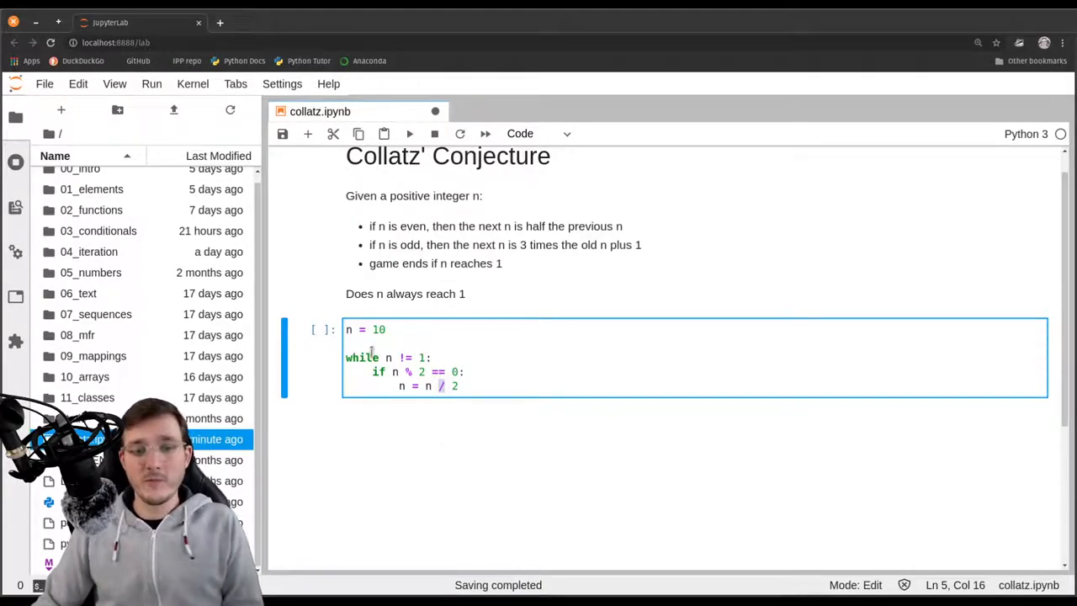
{"action": "left_click", "coordinate": [379, 328]}
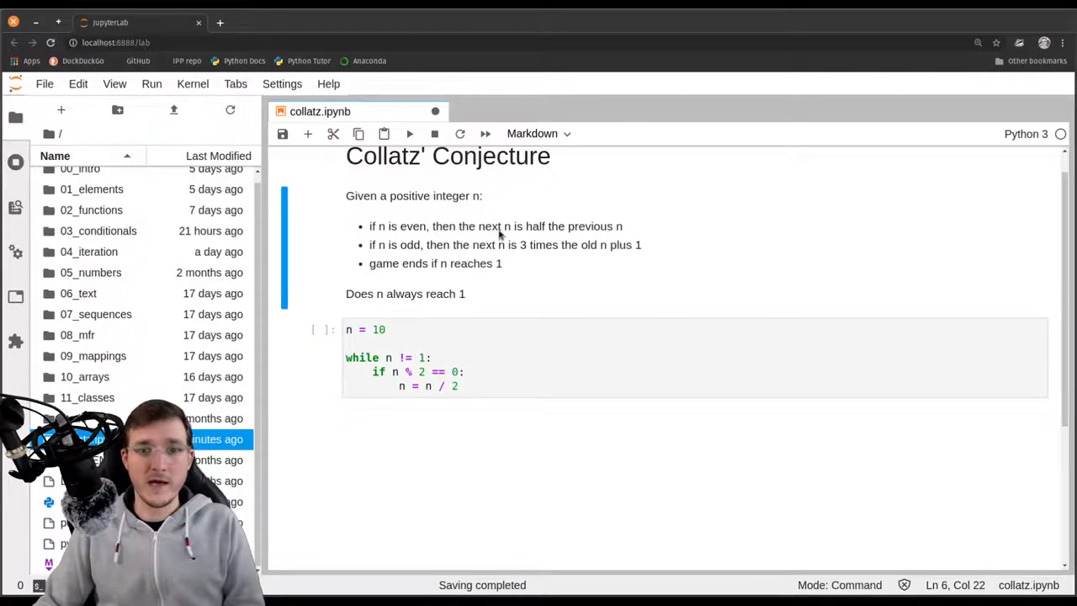
{"action": "mouse_move", "coordinate": [505, 227]}
{"action": "type", "text": "/"}
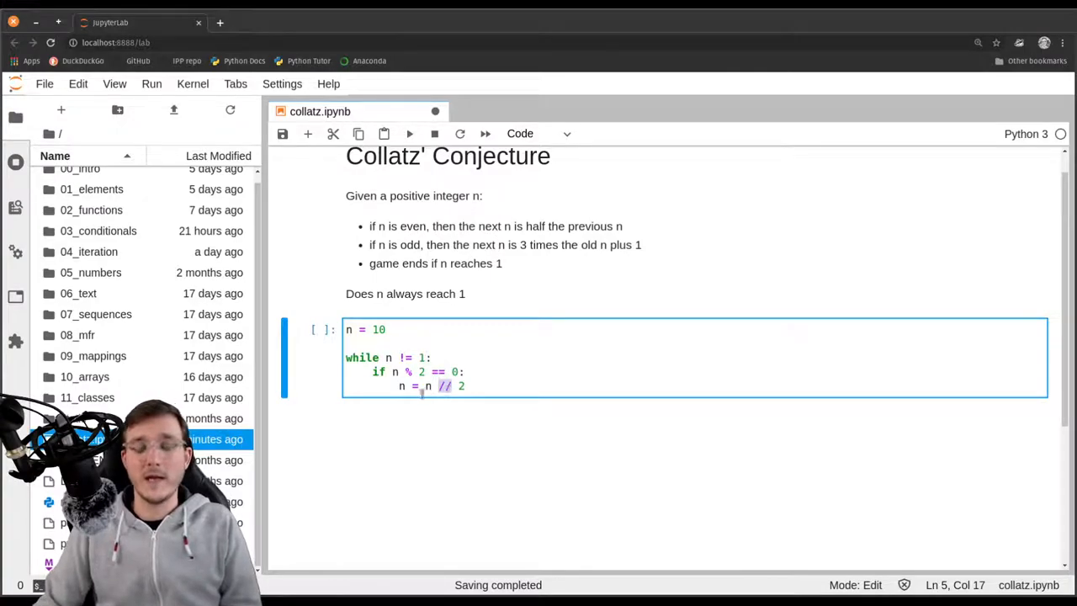
{"action": "scroll", "scroll_direction": "down", "scroll_amount": 3}
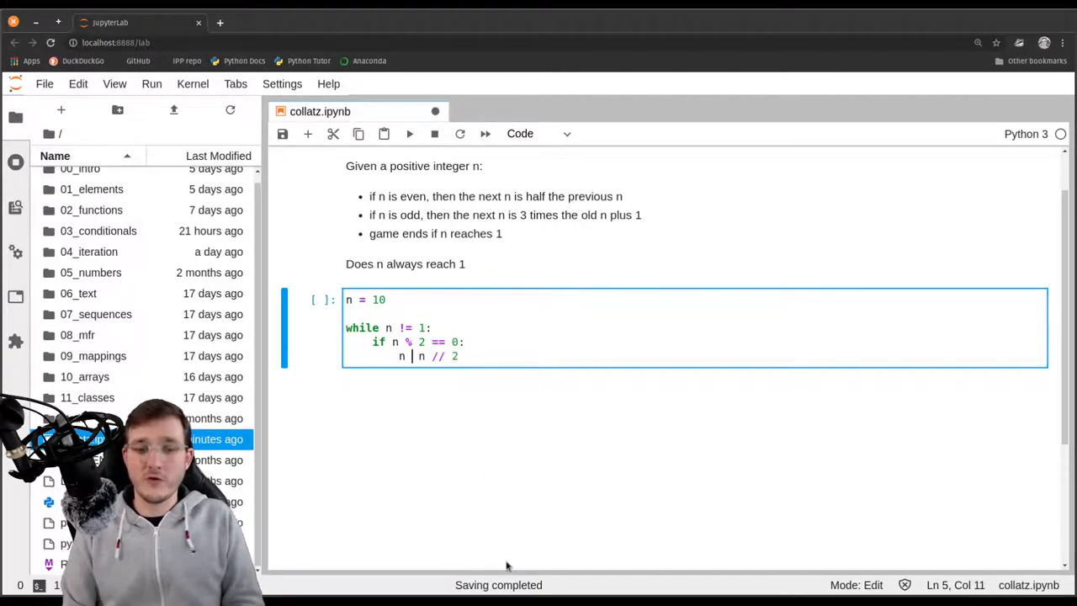
{"action": "key", "text": "BackSpace"}
{"action": "type", "text": "else"}
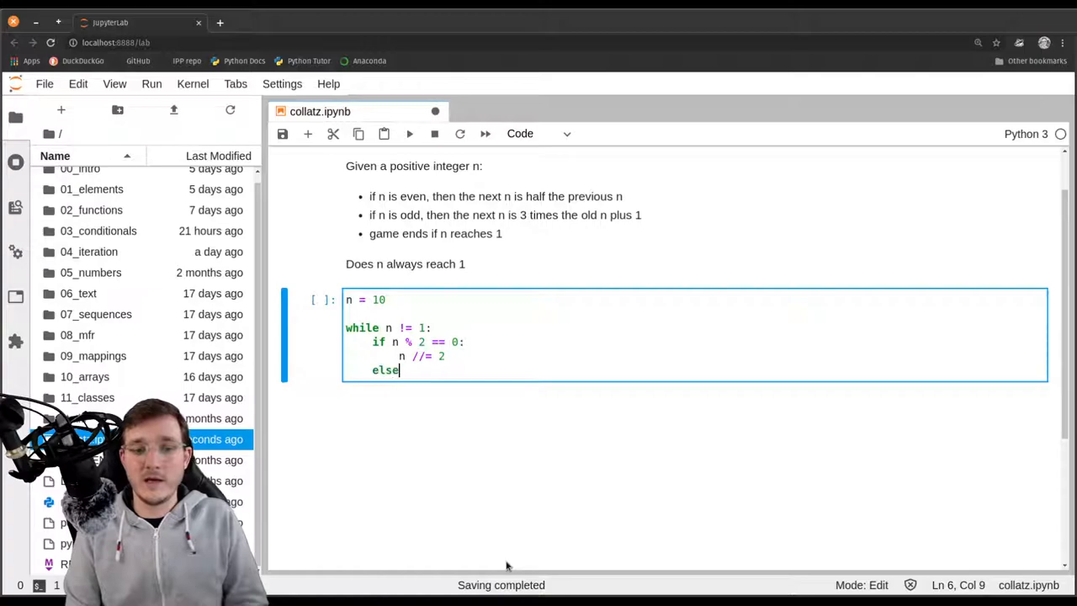
Add an else branch setting n = 3 * n + 1 for odd n
{"action": "type", "text": ":"}
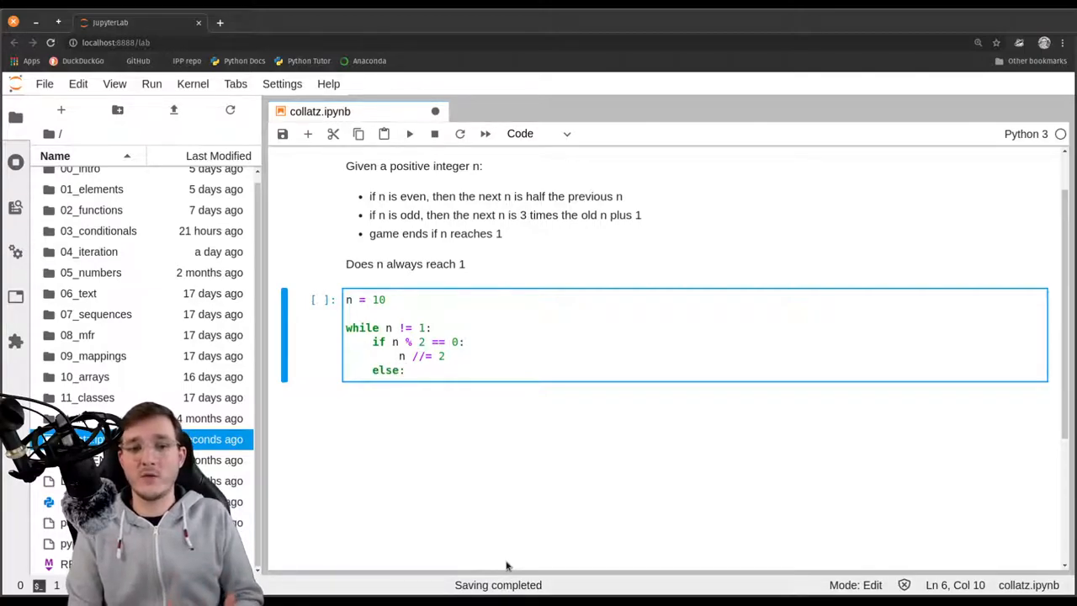
{"action": "key", "text": "Enter"}
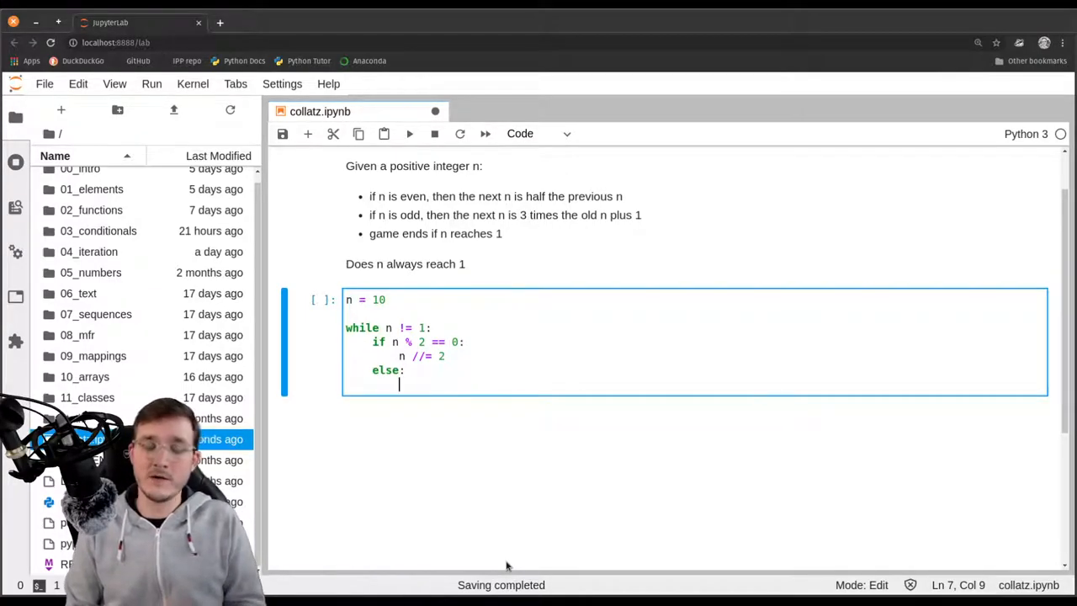
{"action": "type", "text": "n = 3 * n +"}
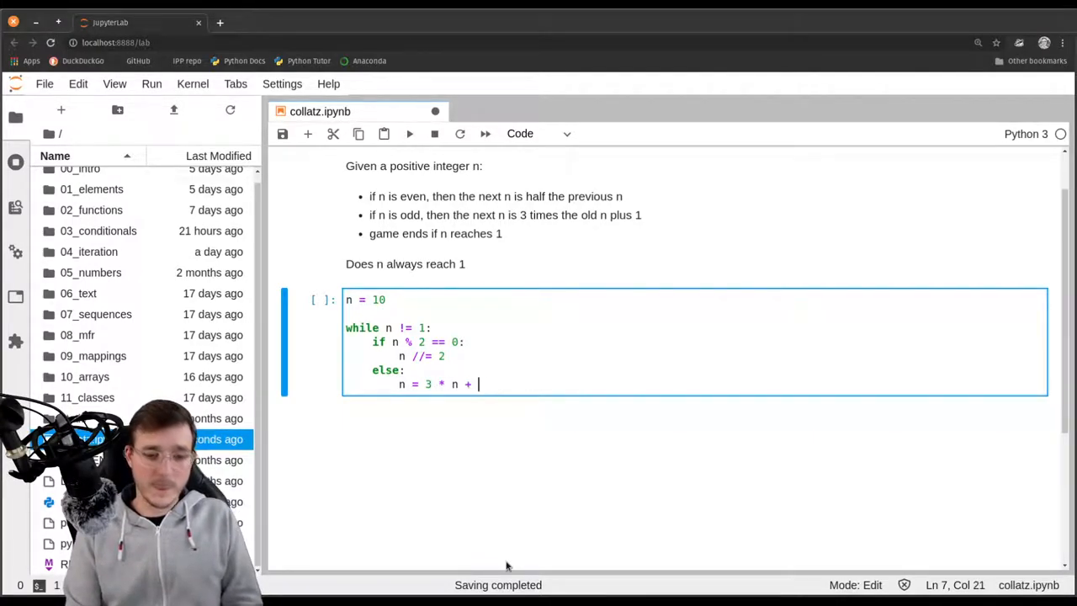
{"action": "type", "text": "1"}
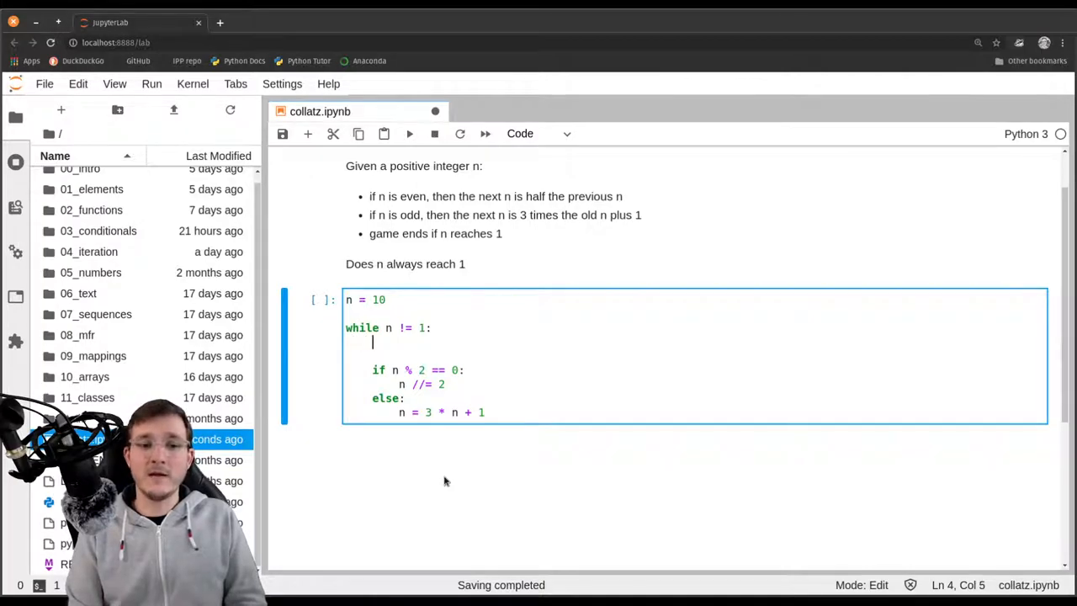
Add print(n, end=" ") inside the loop and a final print(n), giving 10 5 16 8 4 2 1
{"action": "type", "text": "print"}
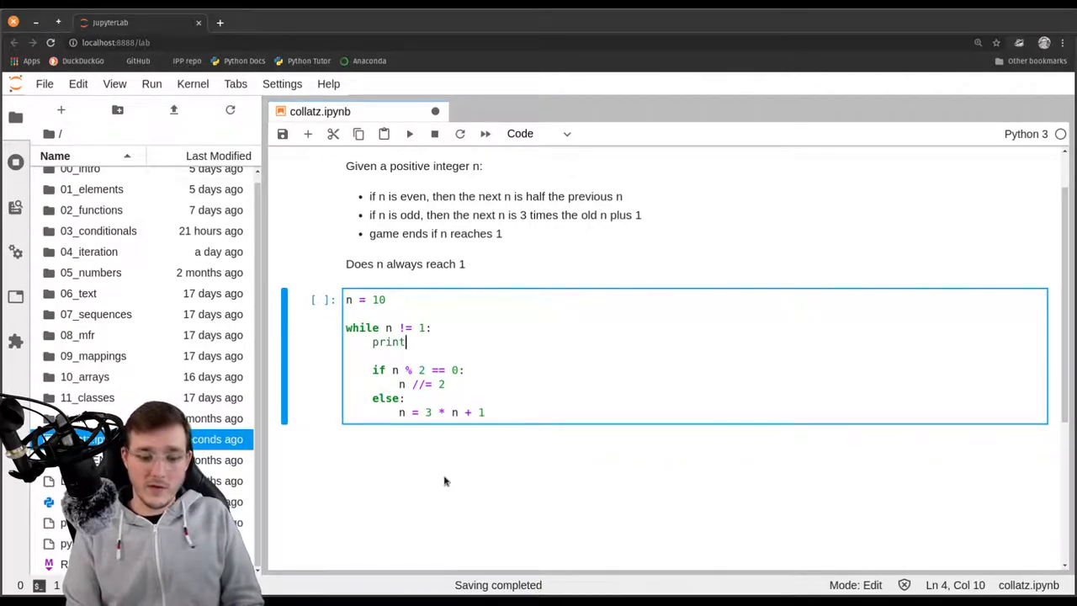
{"action": "type", "text": "(n, end"}
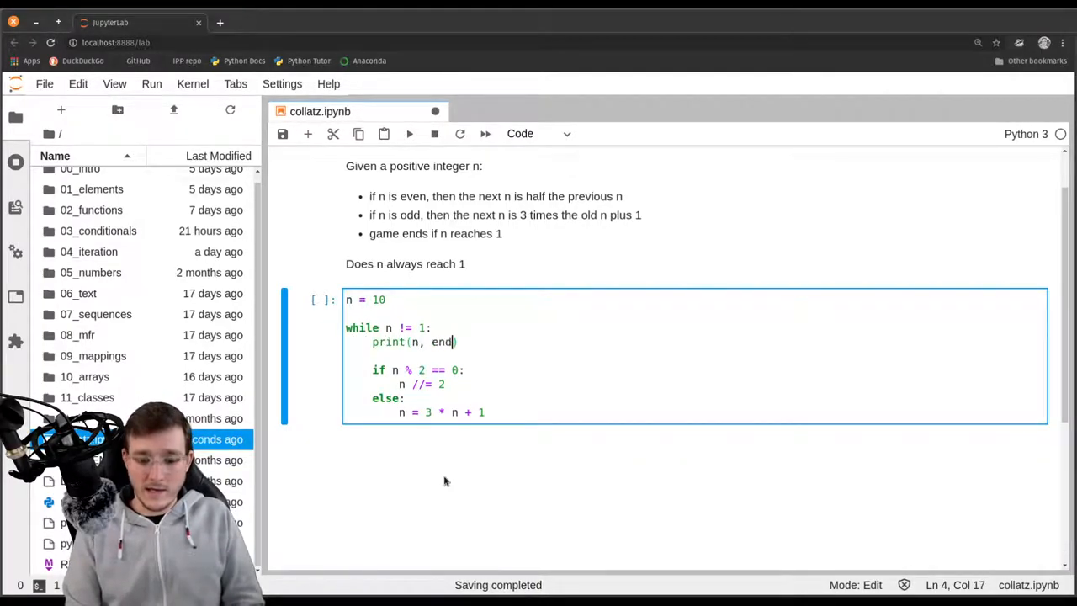
{"action": "type", "text": "=\" \""}
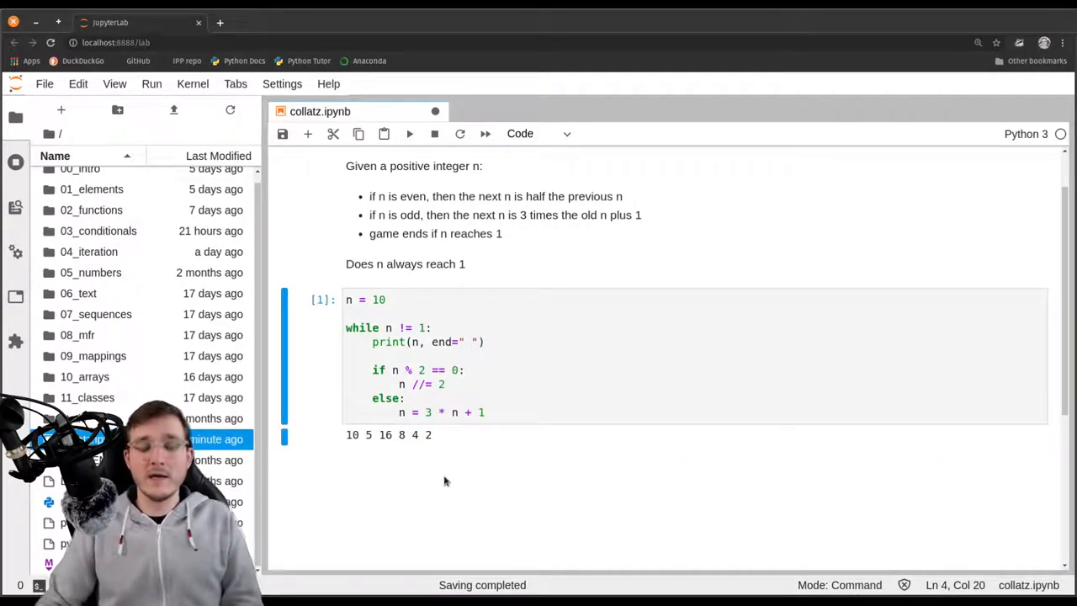
{"action": "scroll", "scroll_direction": "down", "scroll_amount": 3}
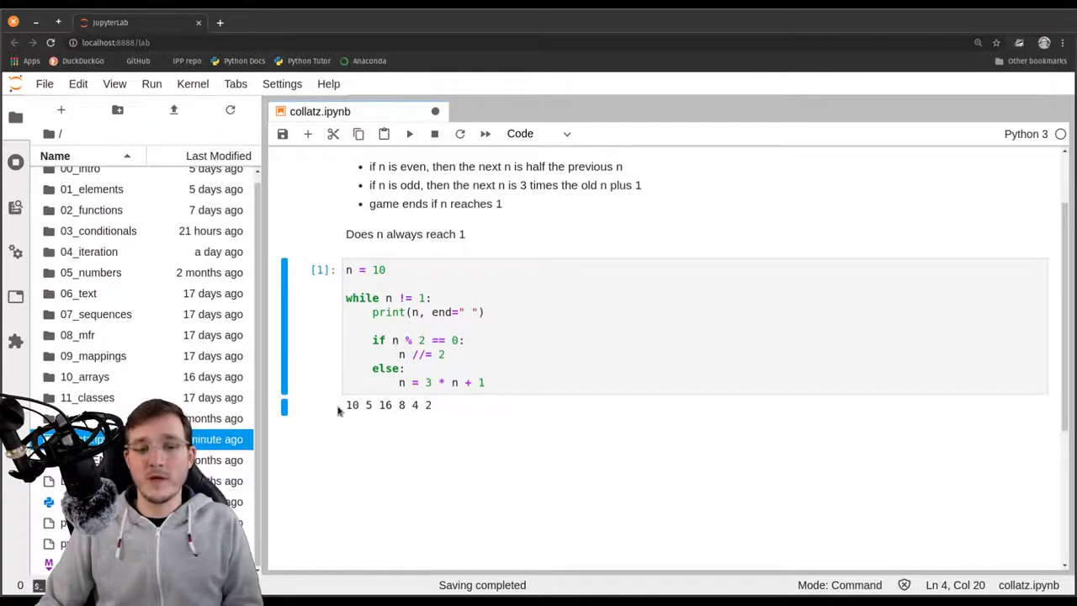
{"action": "mouse_move", "coordinate": [397, 411]}
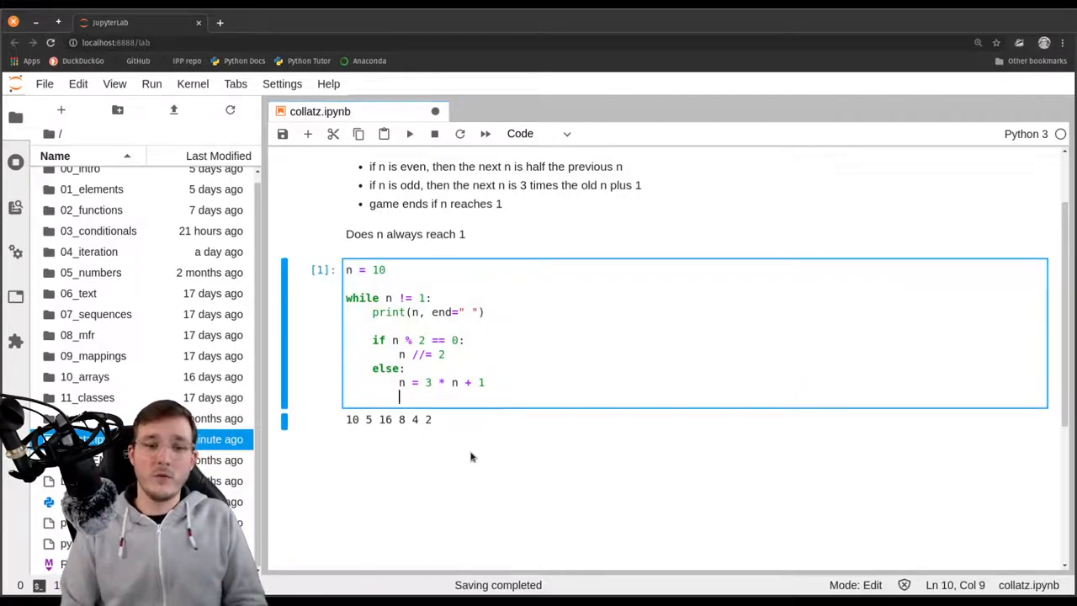
{"action": "type", "text": "print(1"}
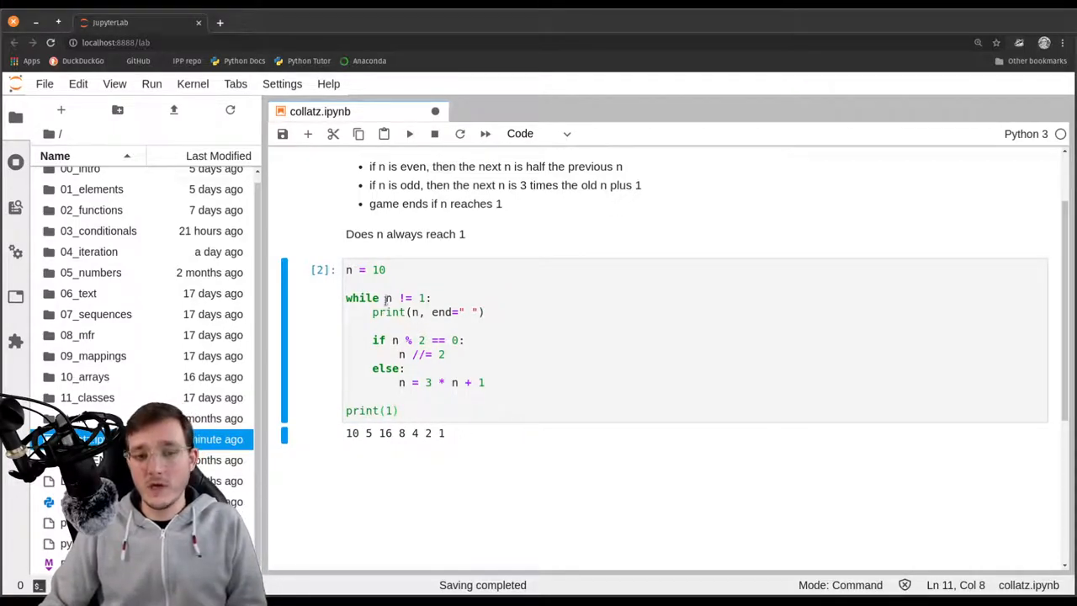
{"action": "left_click", "coordinate": [396, 298]}
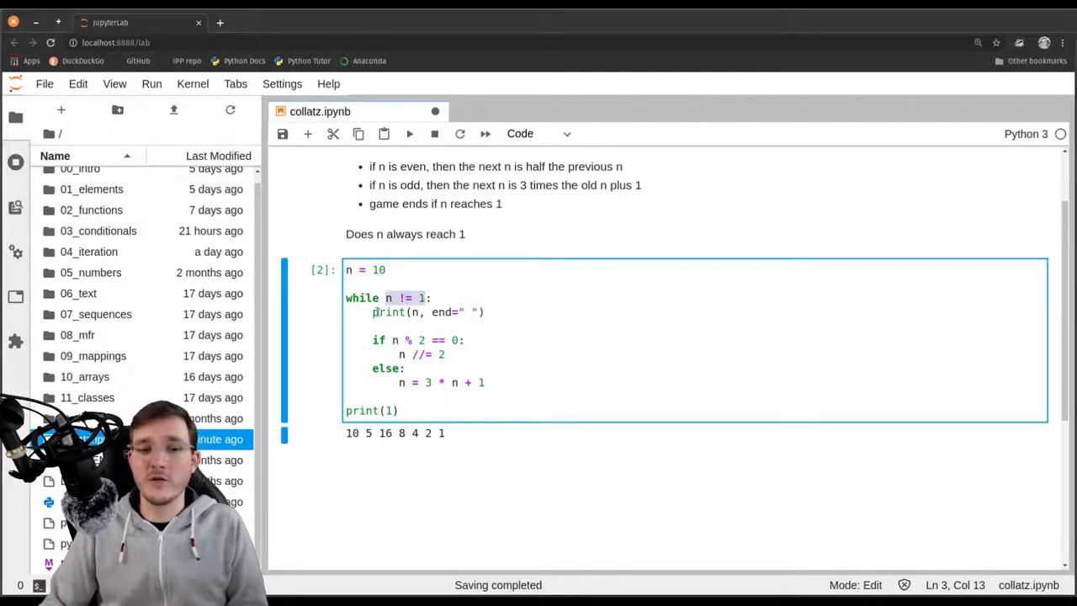
{"action": "left_click_drag", "start_coordinate": [372, 312], "coordinate": [485, 382]}
{"action": "type", "text": "n"}
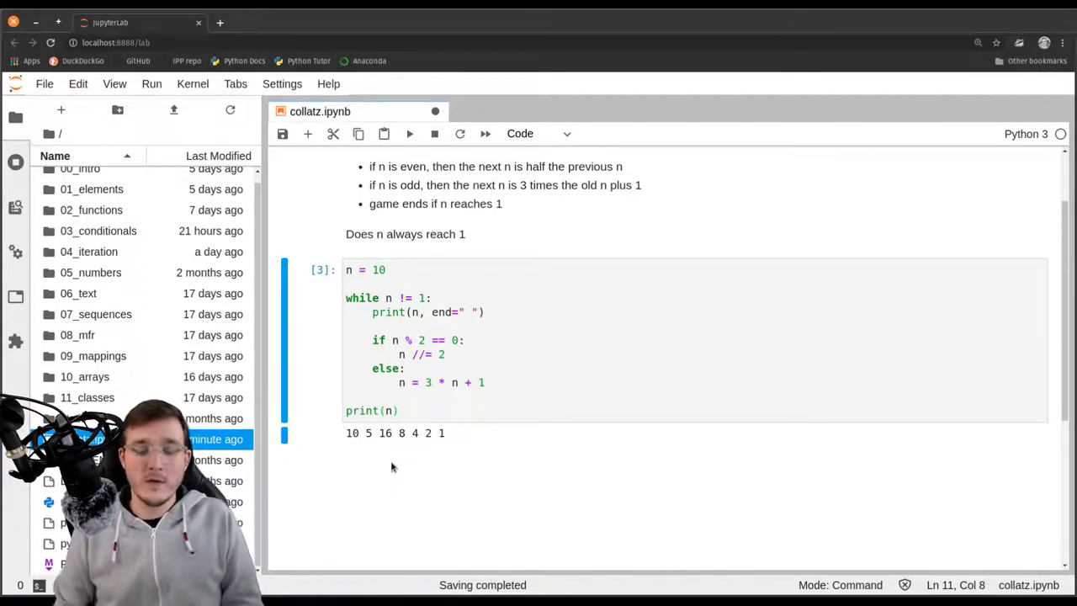
Change the starting value from n = 10 to n = 20 and rerun the cell
{"action": "left_click", "coordinate": [380, 270]}
{"action": "type", "text": "2"}
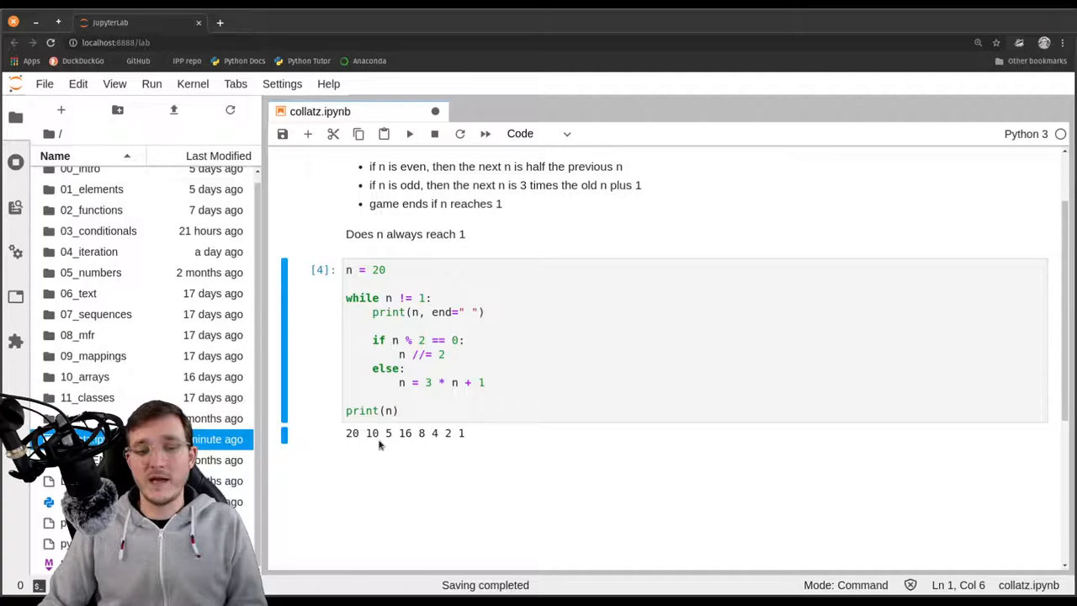
{"action": "mouse_move", "coordinate": [377, 441]}
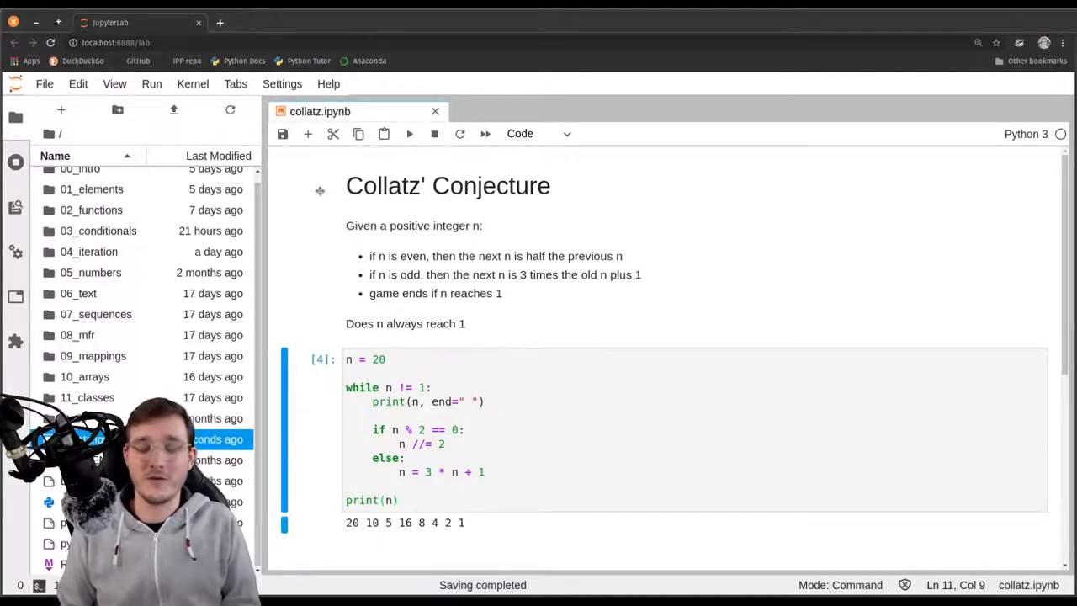
Rerun the loop starting from n = 100, then n = 10000, printing the sequence down to 4 2 1
{"action": "scroll", "scroll_direction": "down", "scroll_amount": 3}
{"action": "type", "text": "100"}
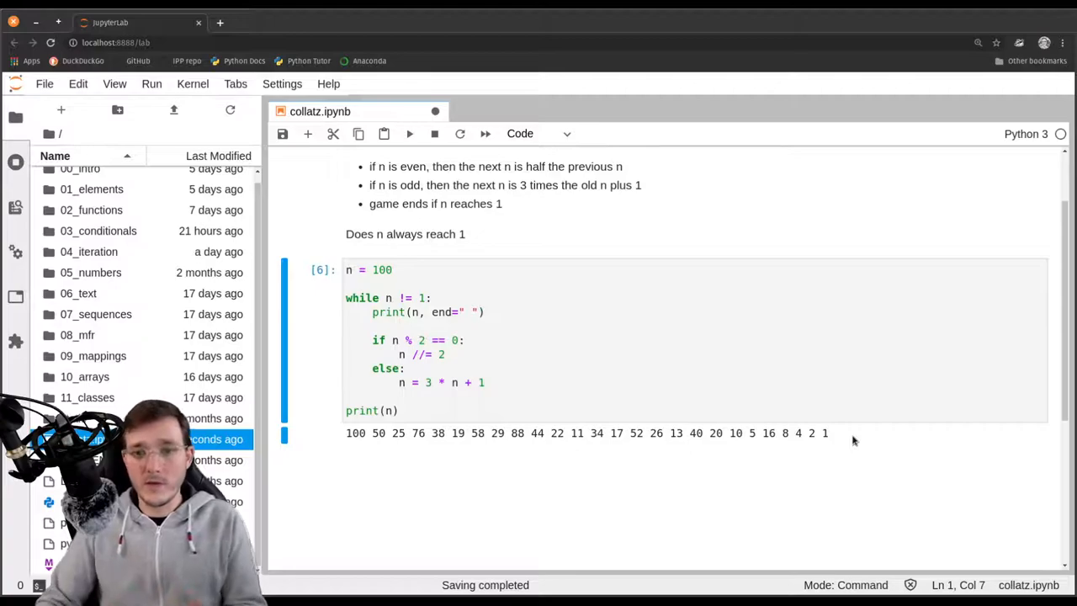
{"action": "mouse_move", "coordinate": [832, 451]}
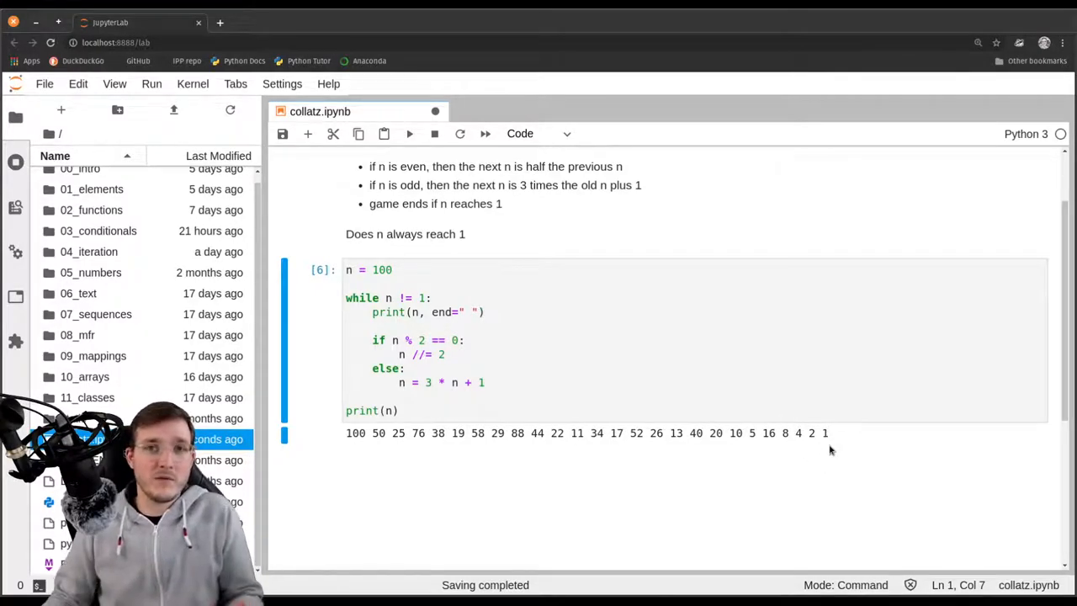
{"action": "left_click", "coordinate": [347, 270]}
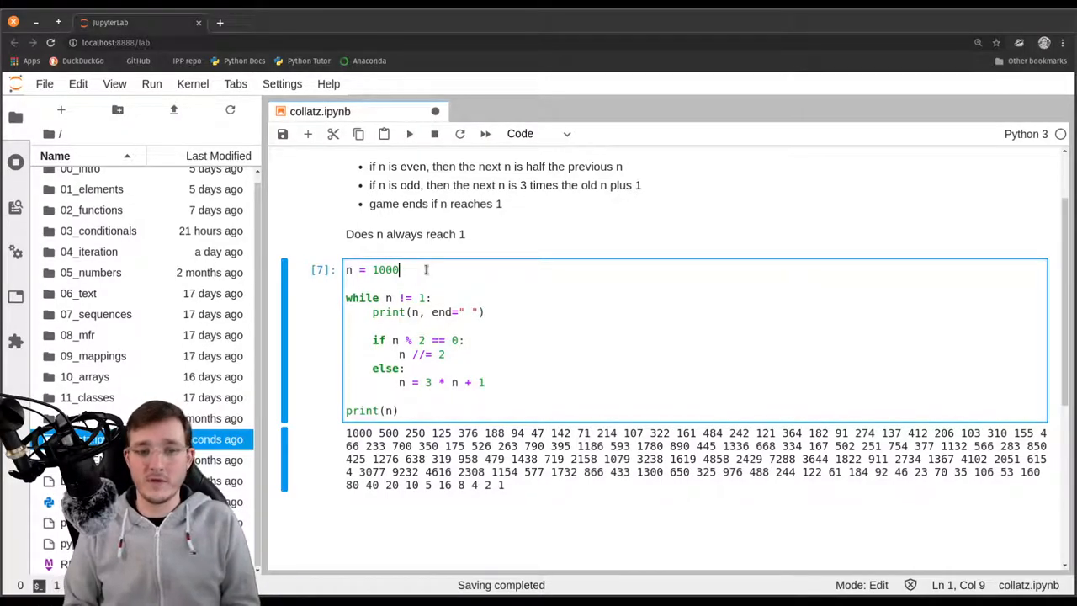
{"action": "type", "text": "0"}
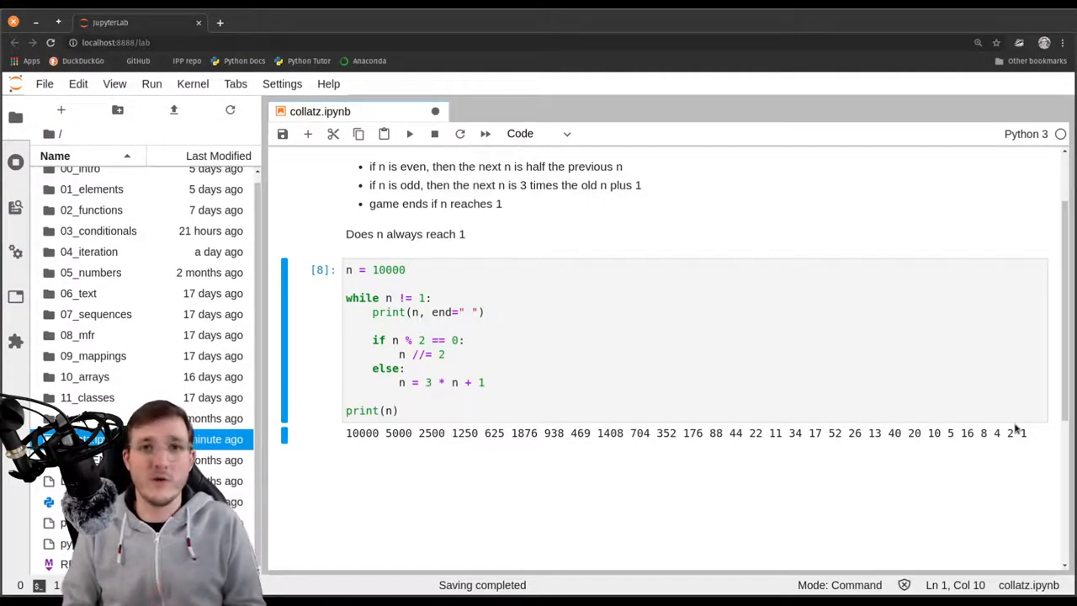
{"action": "left_click", "coordinate": [395, 269]}
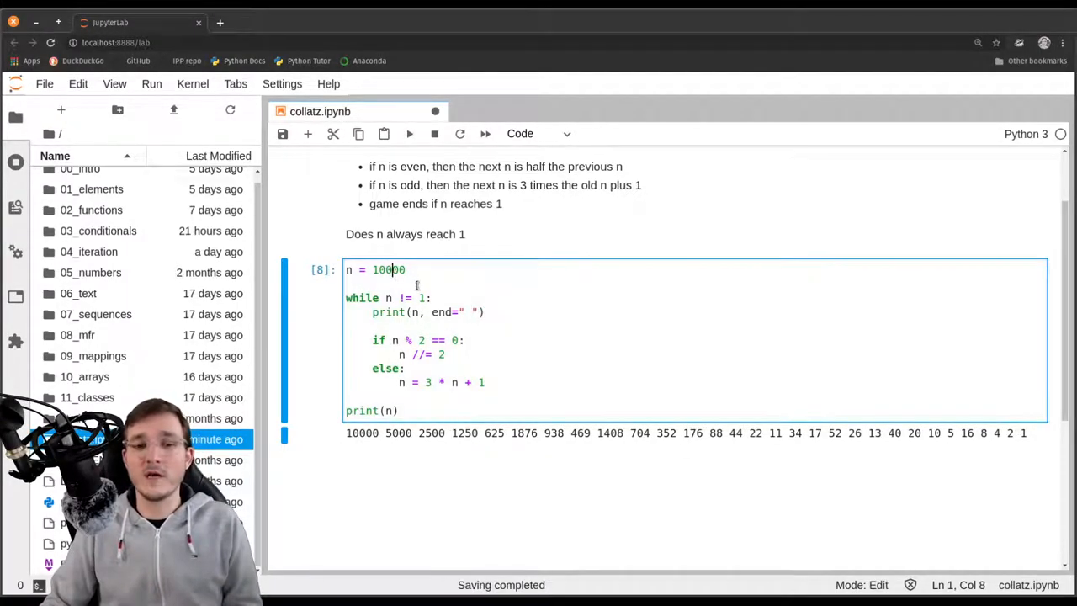
{"action": "scroll", "scroll_direction": "up", "scroll_amount": 3}
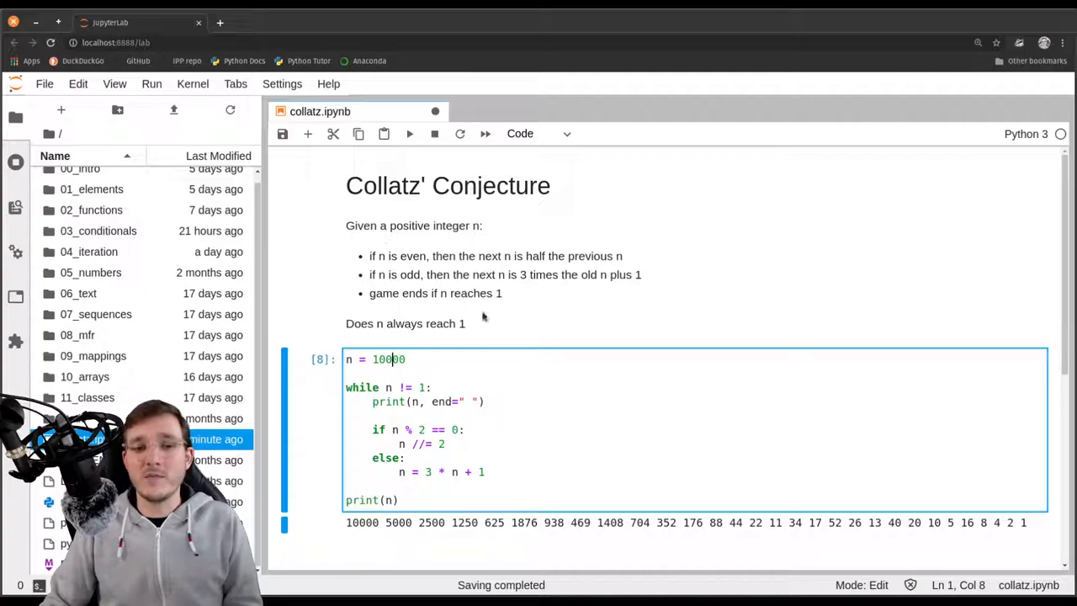
{"action": "mouse_move", "coordinate": [525, 328]}
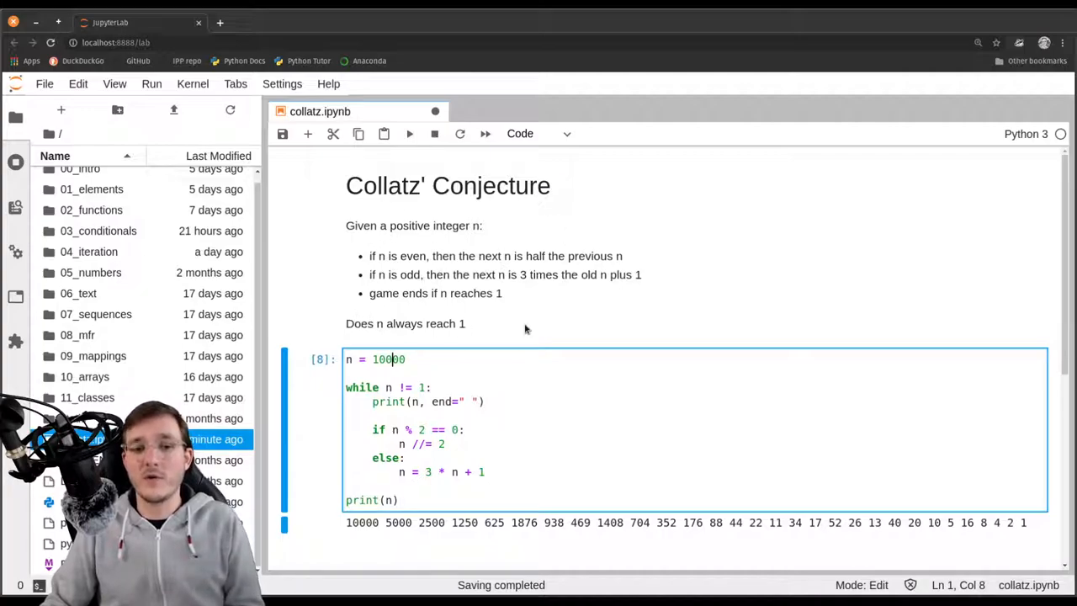
{"action": "mouse_move", "coordinate": [439, 338]}
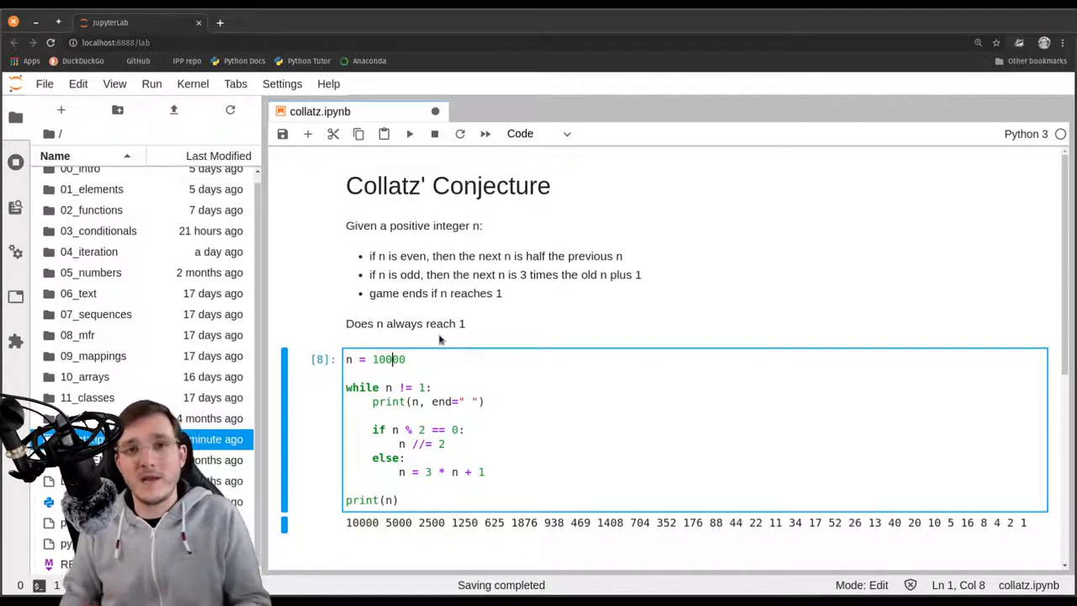
{"action": "scroll", "scroll_direction": "down", "scroll_amount": 3}
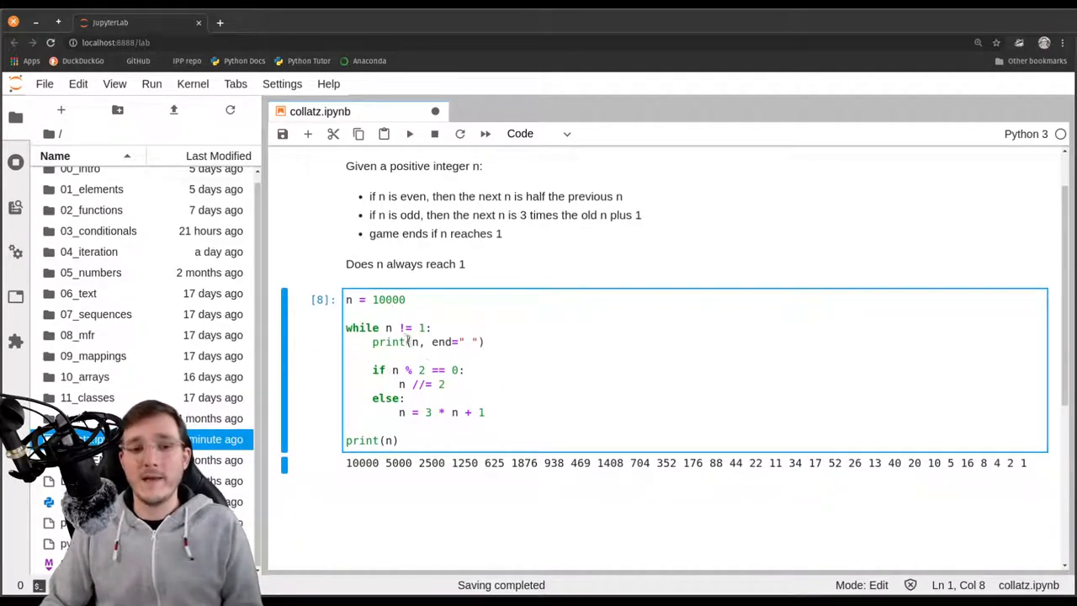
{"action": "scroll", "scroll_direction": "down", "scroll_amount": 3}
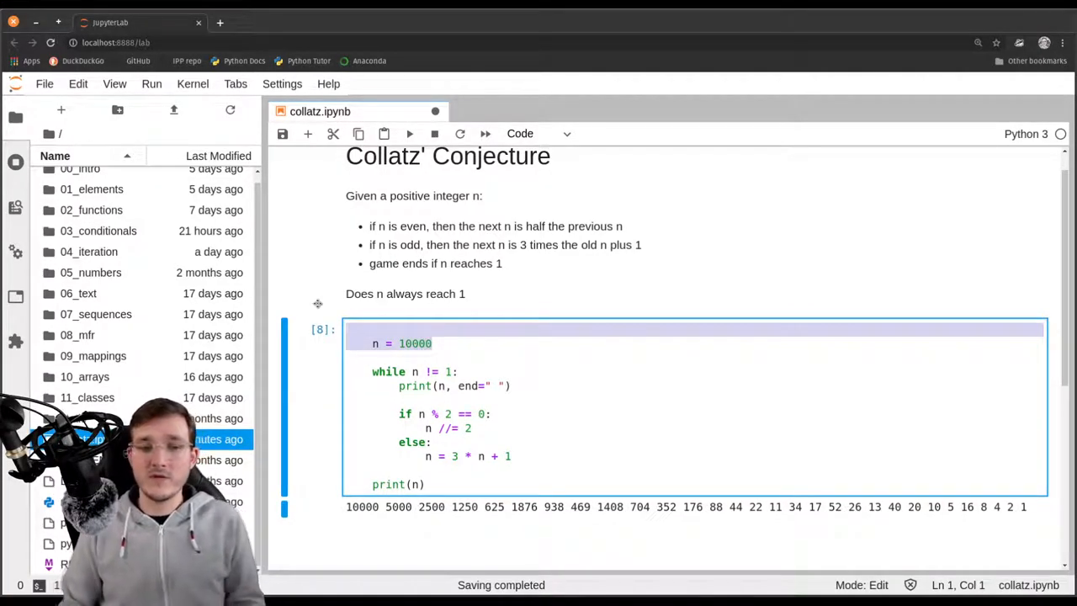
Replace the starting line with def collatz(n): to wrap the loop in a function
{"action": "type", "text": "def coll"}
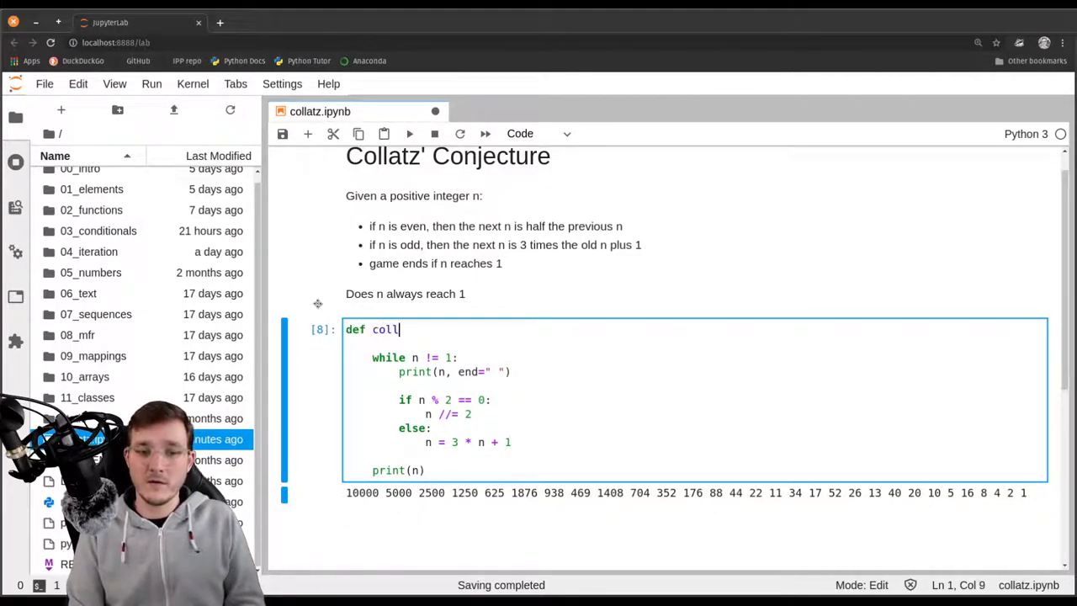
{"action": "type", "text": "atz9"}
{"action": "left_click", "coordinate": [695, 343]}
{"action": "type", "text": "\"\"\""}
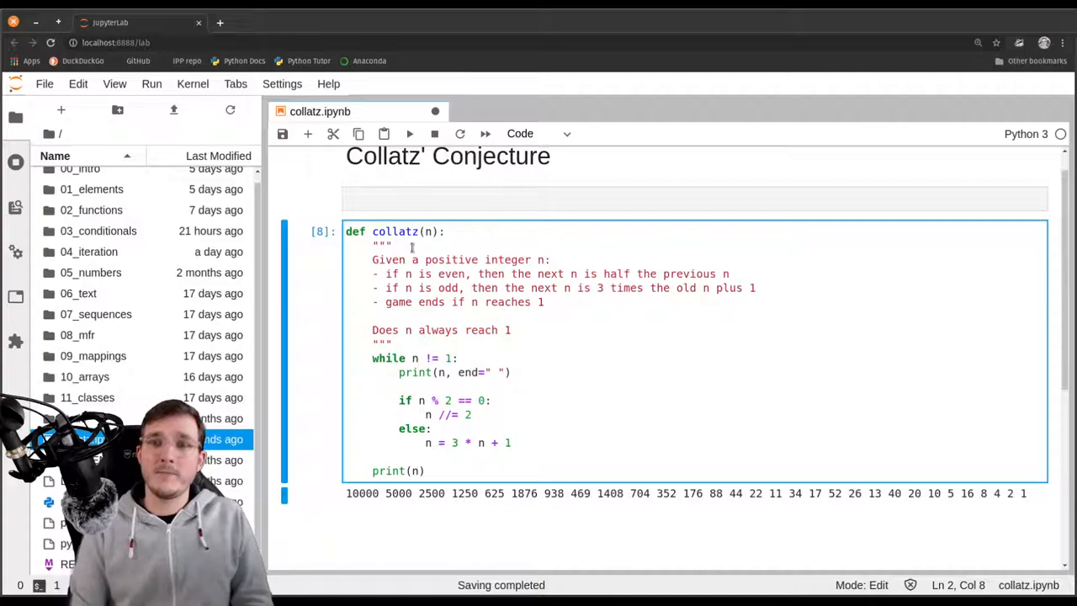
Give the docstring the summary 'Print a Collatz sequence in descending order.' and a final question mark
{"action": "type", "text": "Print a C"}
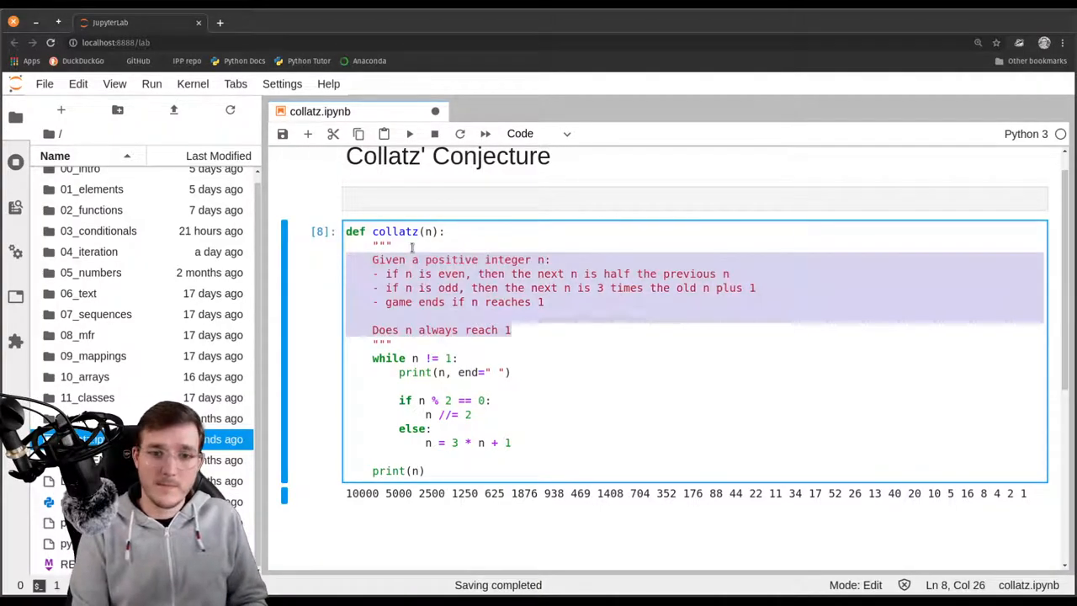
{"action": "type", "text": "Print a Collatz sequen"}
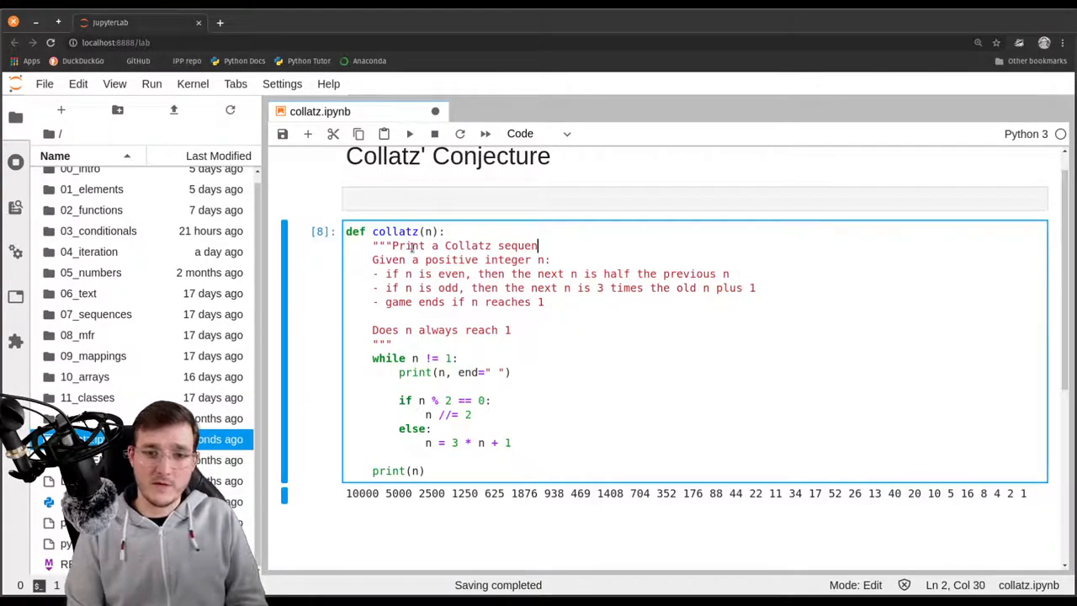
{"action": "type", "text": "ce in"}
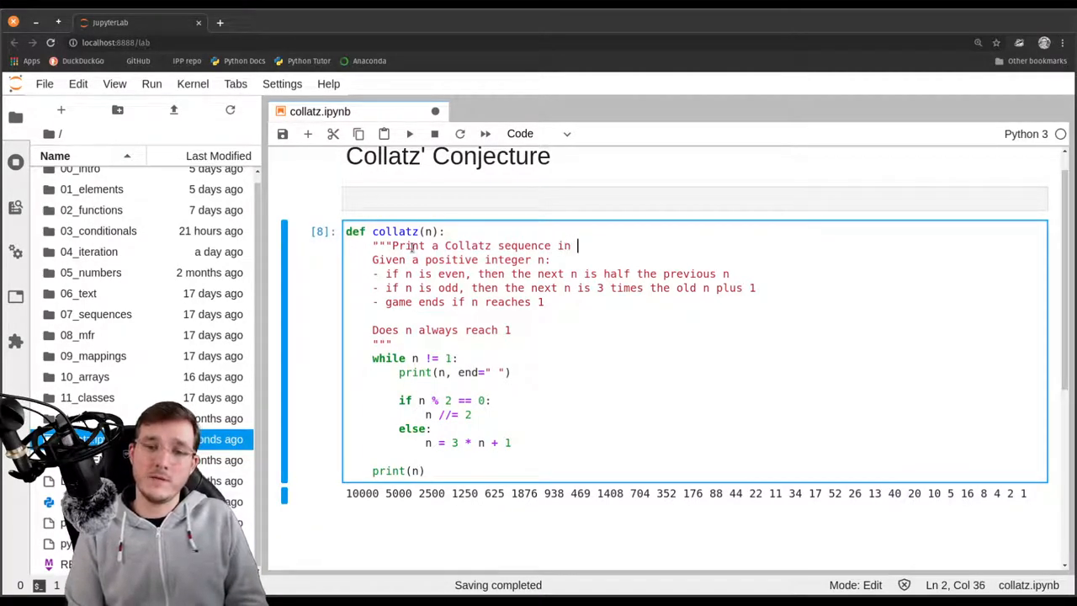
{"action": "type", "text": "descending order."}
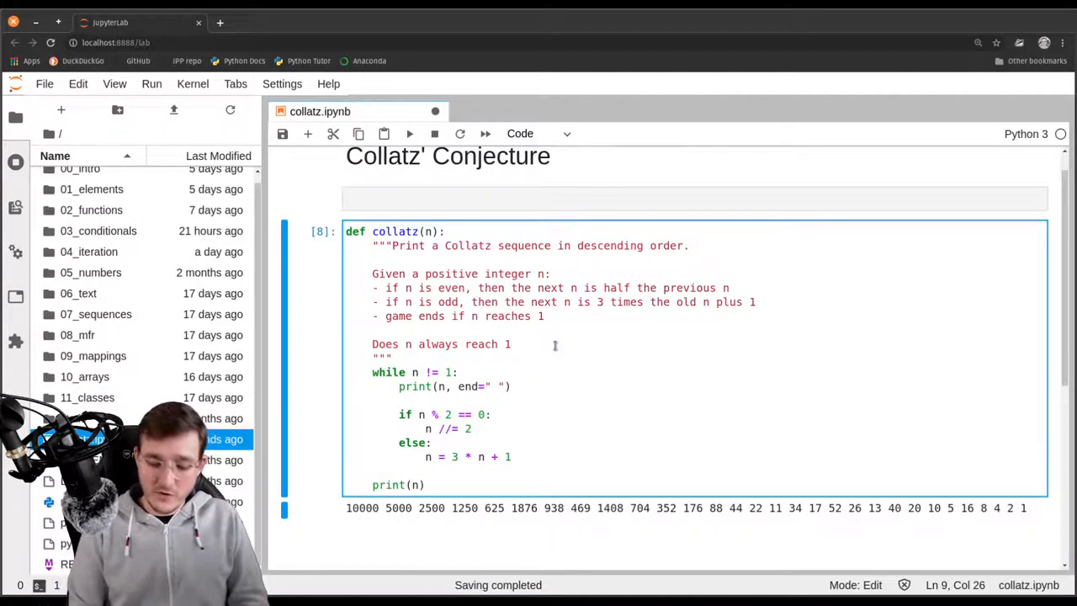
{"action": "type", "text": "?"}
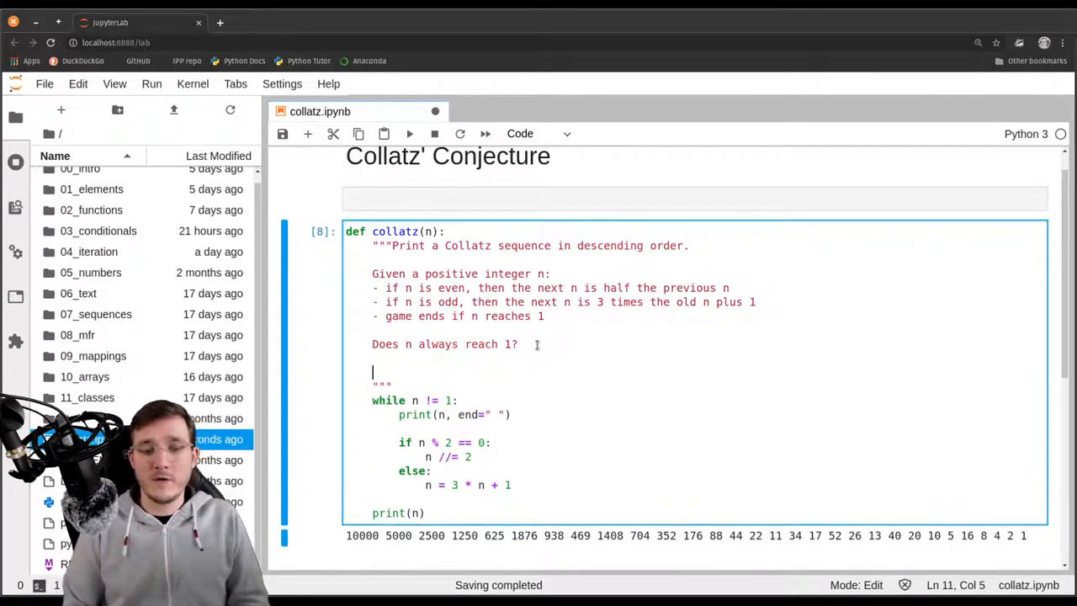
Add an Args section: n (int): a positive number to start the Collatz sequence
{"action": "type", "text": "Args:"}
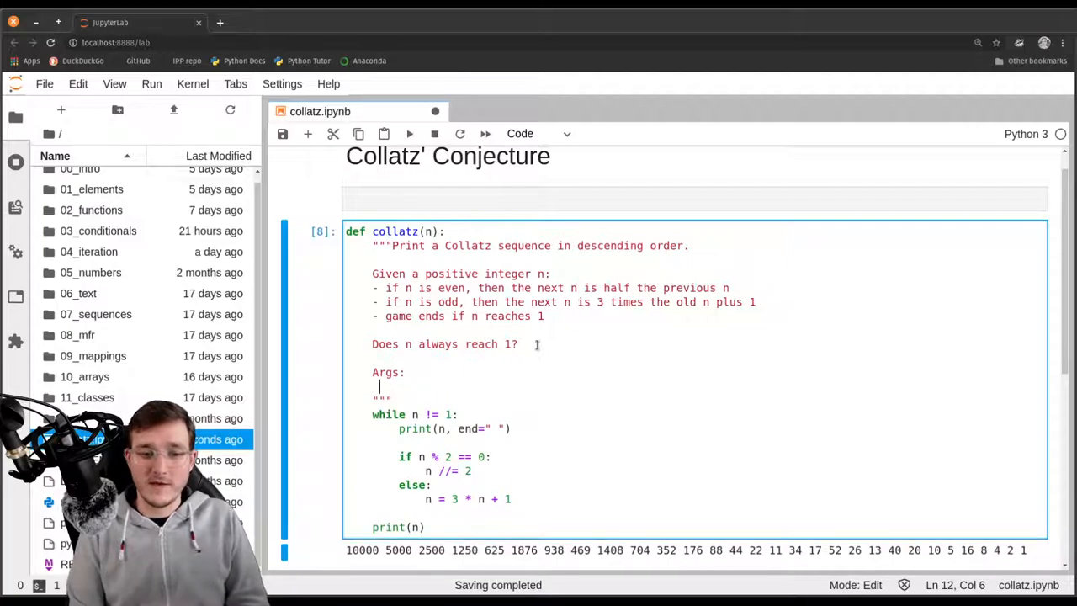
{"action": "type", "text": "n"}
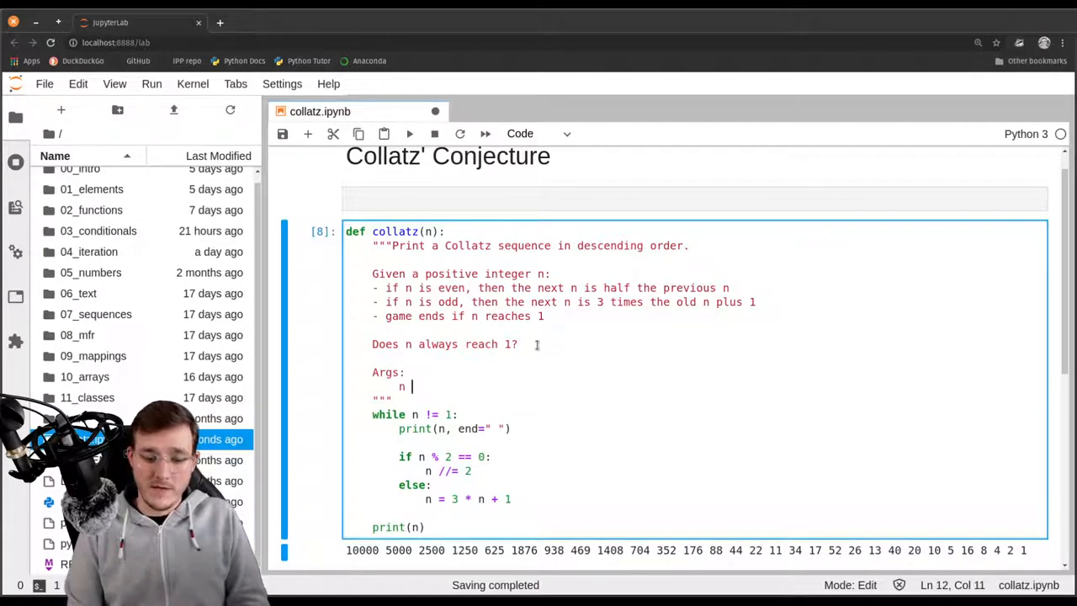
{"action": "type", "text": "(int):"}
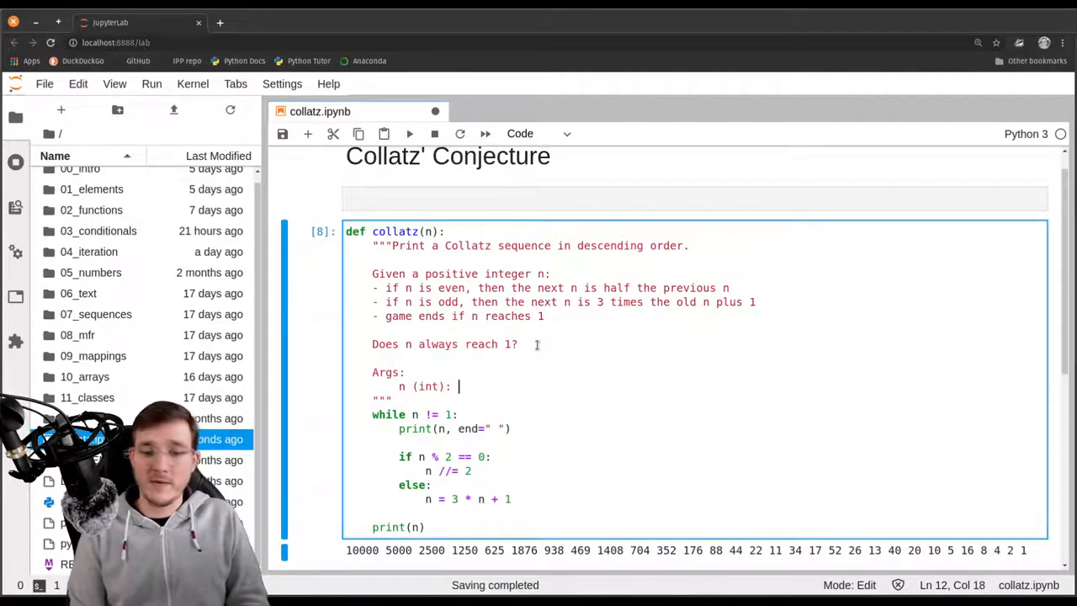
{"action": "type", "text": "a posiv"}
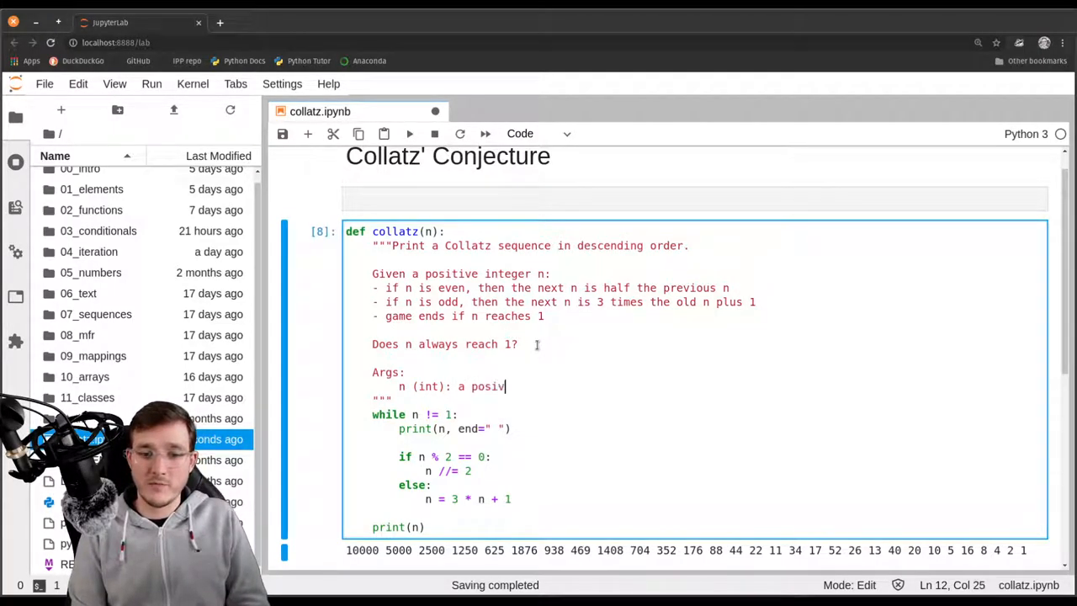
{"action": "type", "text": "tive number to start the Collatz sequ"}
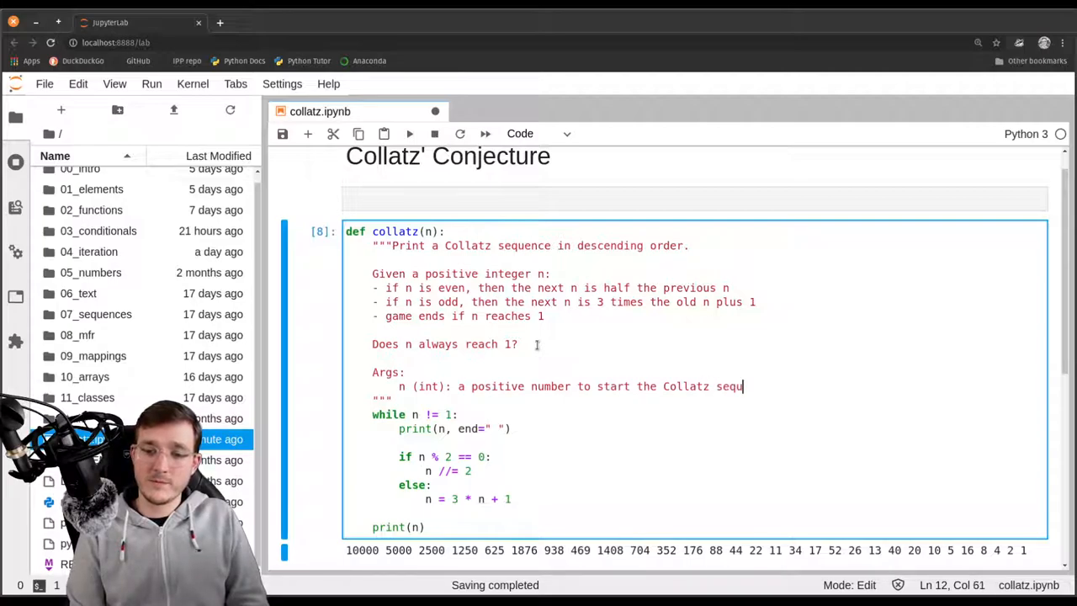
{"action": "type", "text": "ence"}
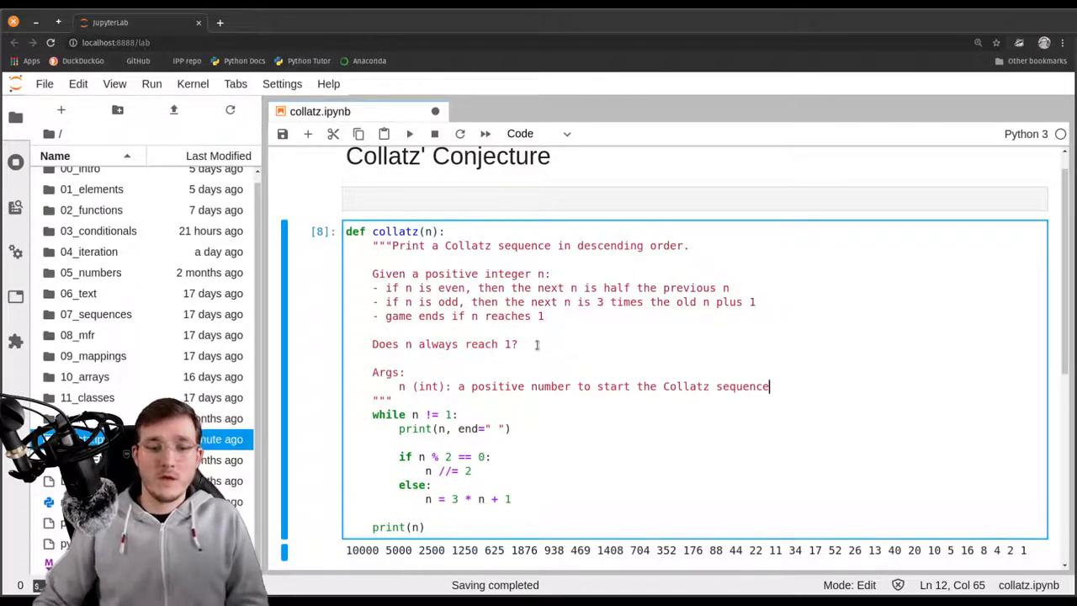
{"action": "scroll", "scroll_direction": "down", "scroll_amount": 3}
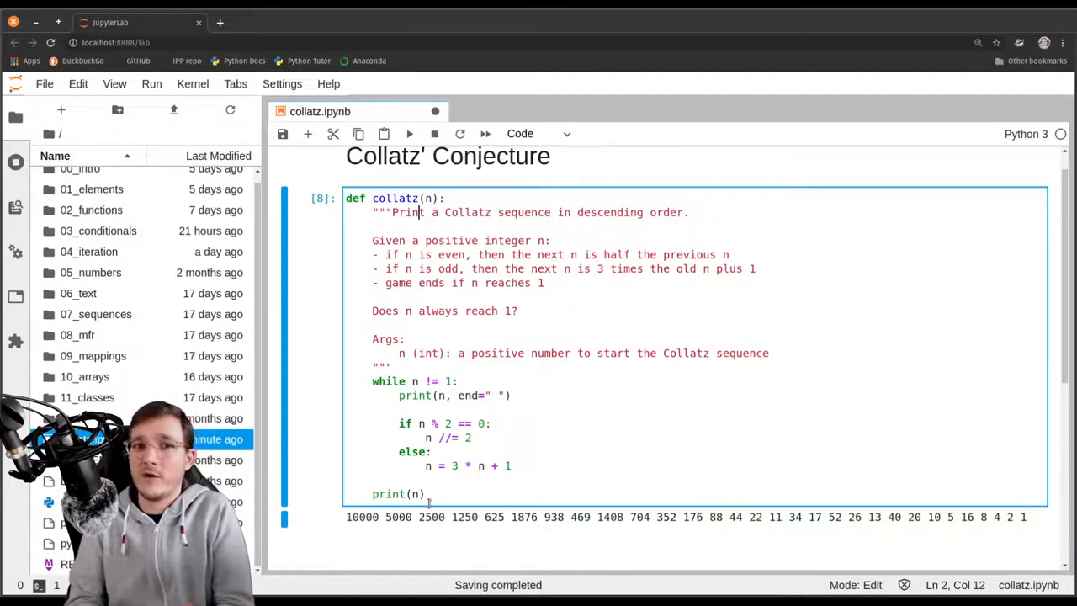
{"action": "mouse_move", "coordinate": [423, 559]}
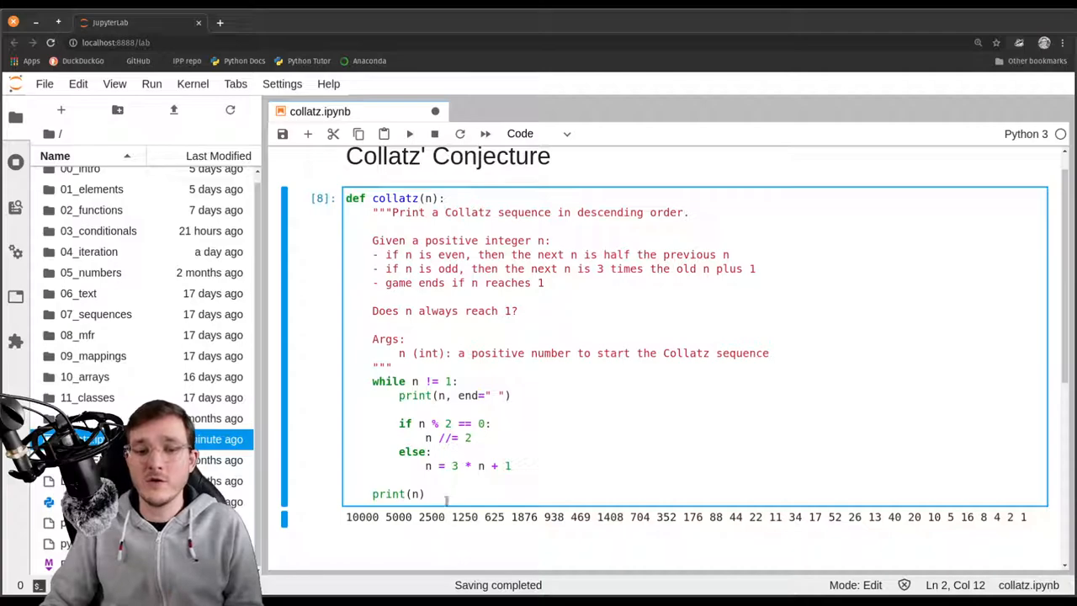
Run the definition and call collatz(10), collatz(100) and collatz(1000) in new cells
{"action": "key", "text": "Shift+Enter"}
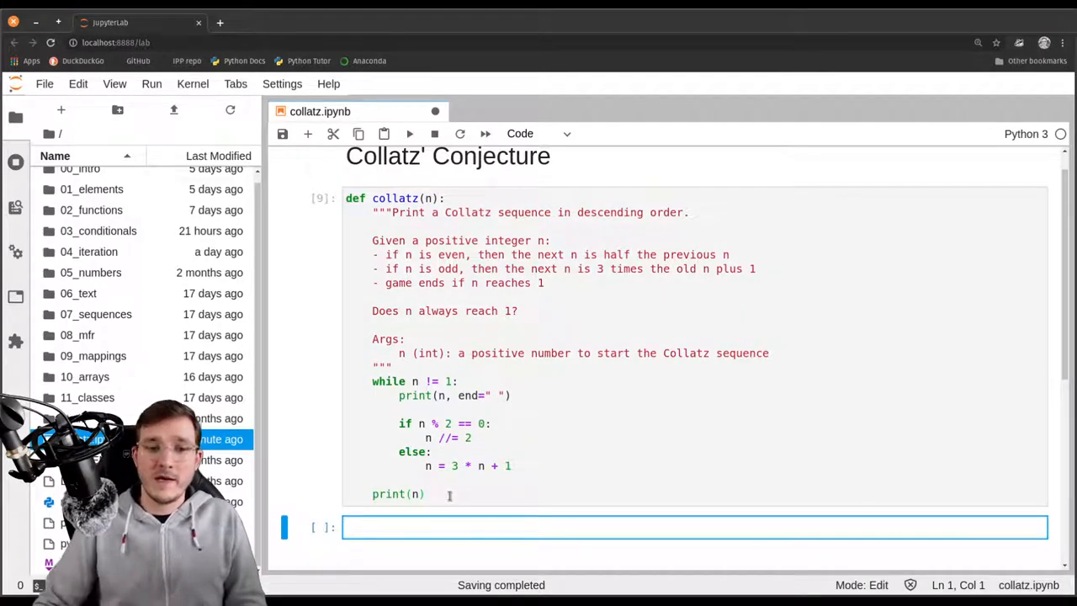
{"action": "type", "text": "coll"}
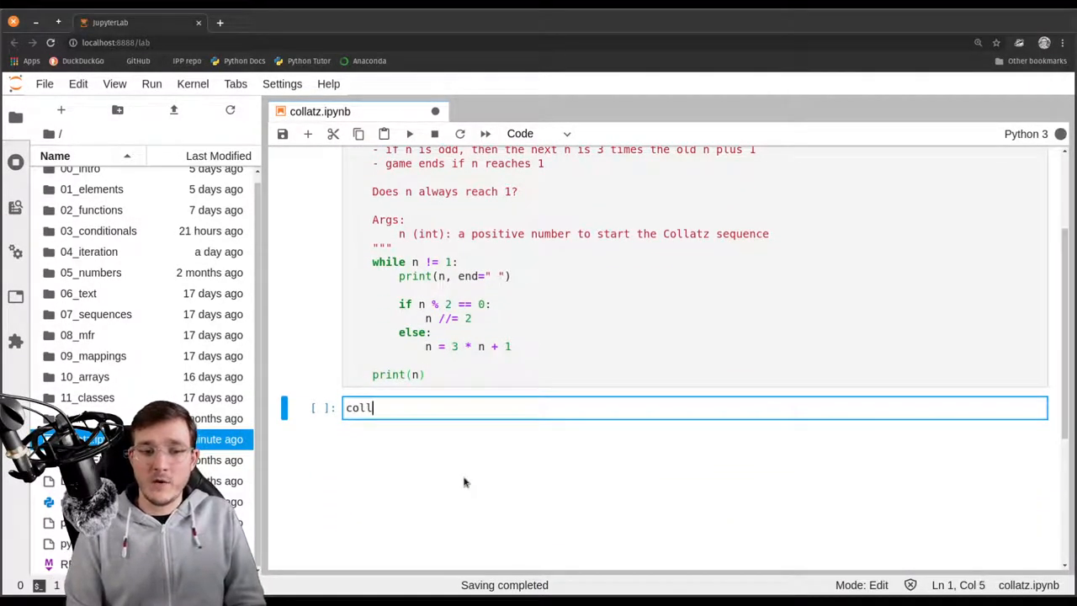
{"action": "type", "text": "atz(1)"}
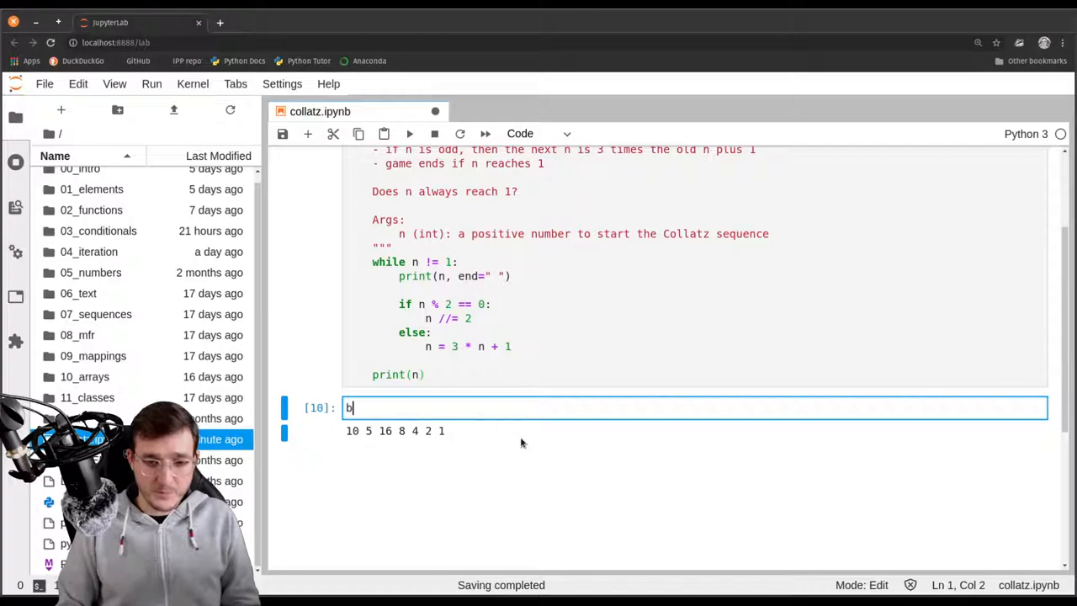
{"action": "key", "text": "Backspace"}
{"action": "type", "text": "collatz(10"}
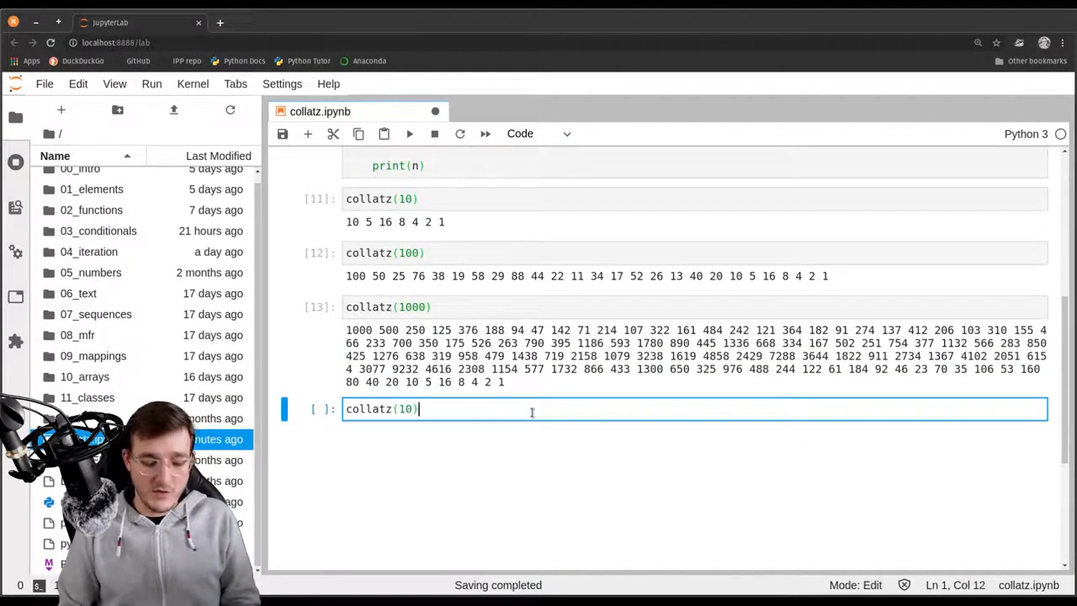
{"action": "type", "text": "00"}
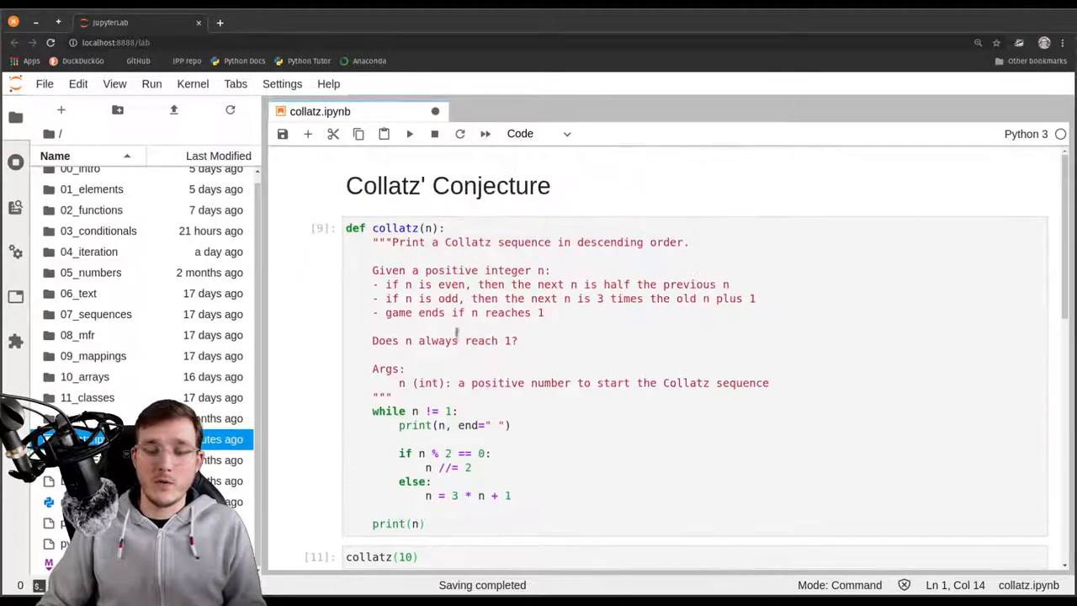
{"action": "scroll", "scroll_direction": "down", "scroll_amount": 3}
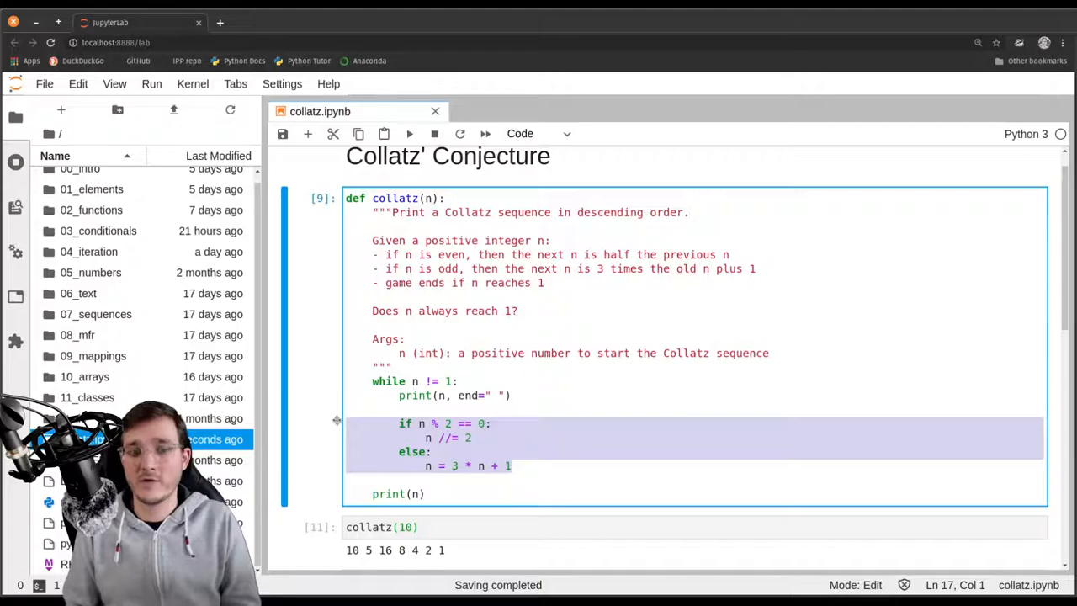
{"action": "scroll", "scroll_direction": "down", "scroll_amount": 3}
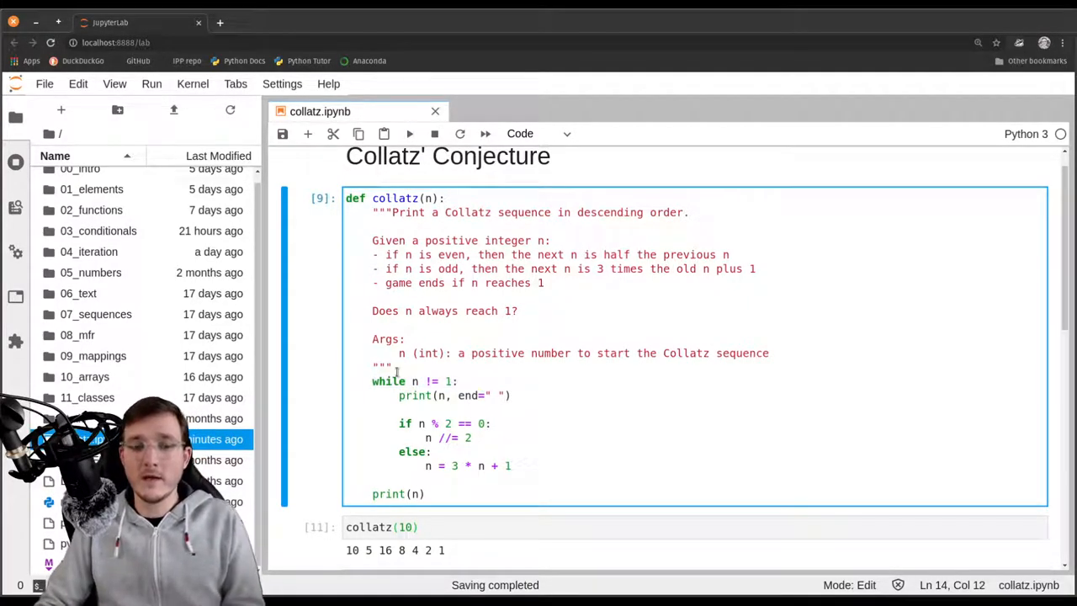
{"action": "left_click", "coordinate": [404, 478]}
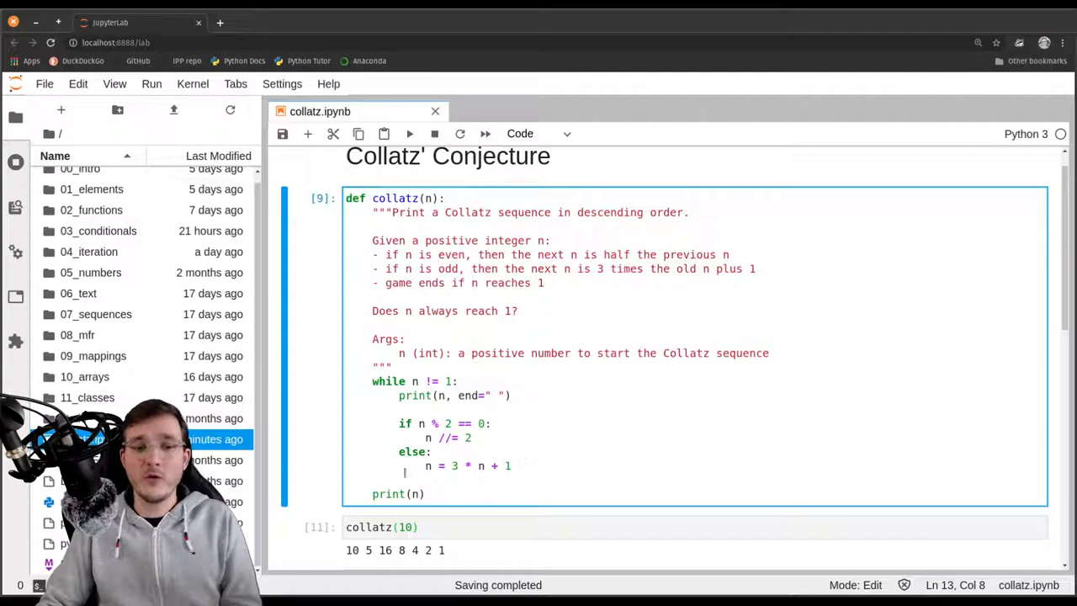